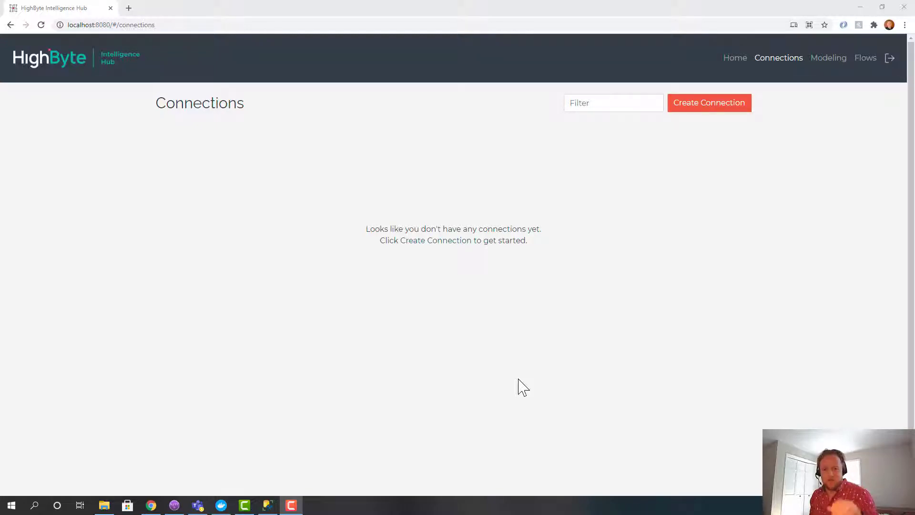
{"action": "mouse_move", "coordinate": [470, 321]}
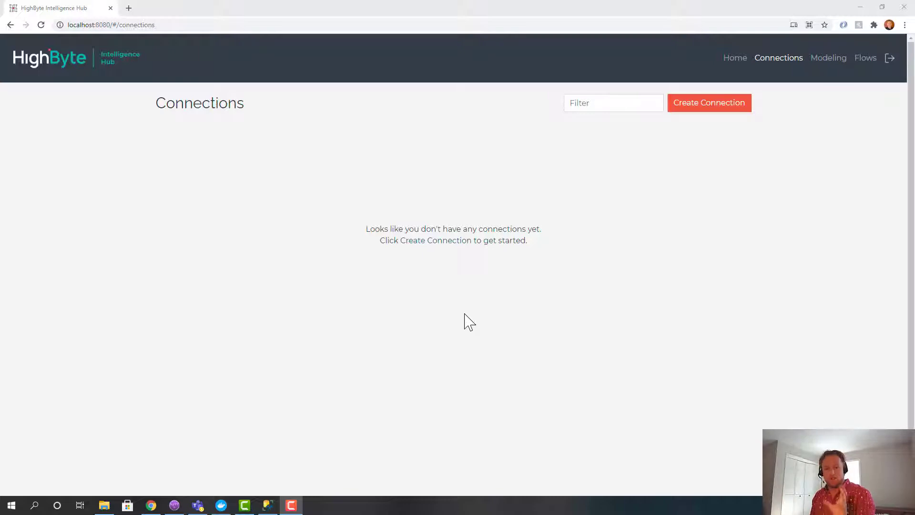
{"action": "mouse_move", "coordinate": [464, 303]}
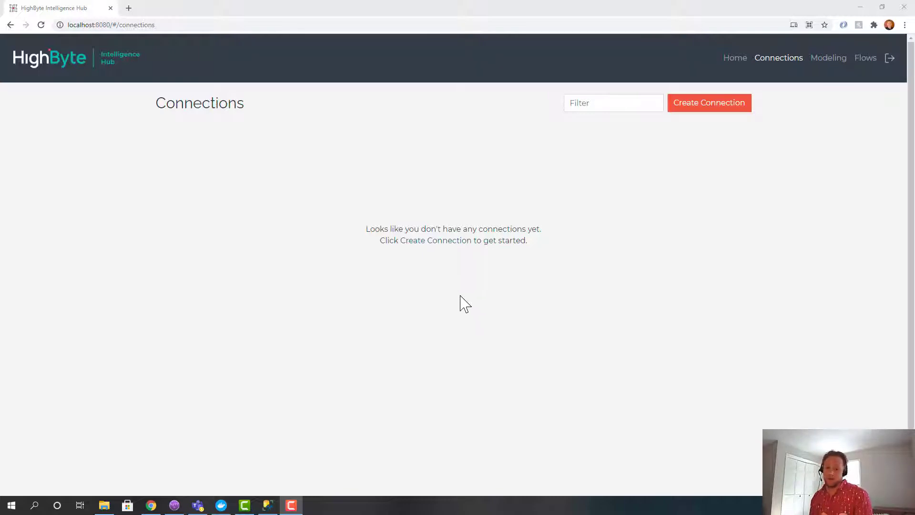
{"action": "mouse_move", "coordinate": [463, 291]}
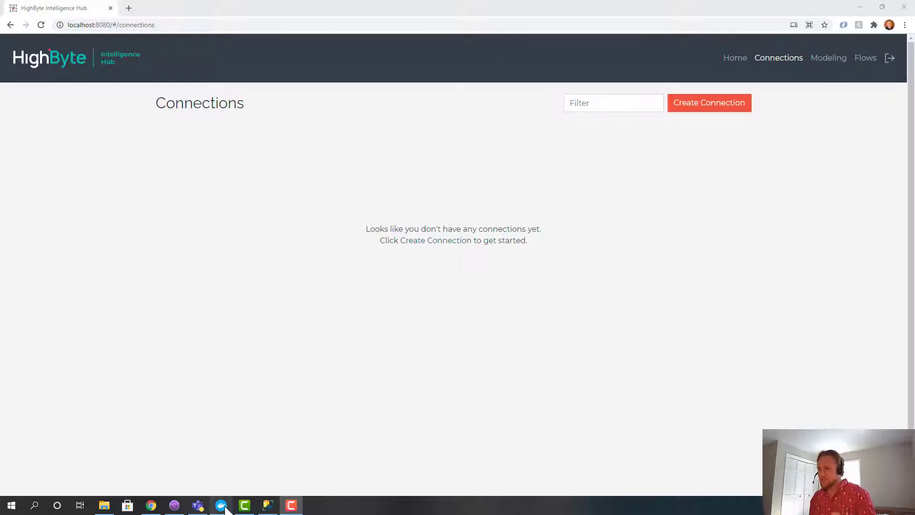
Show the highbyte140_beta container's logs from Docker Desktop's Containers / Apps list
{"action": "left_click", "coordinate": [220, 506]}
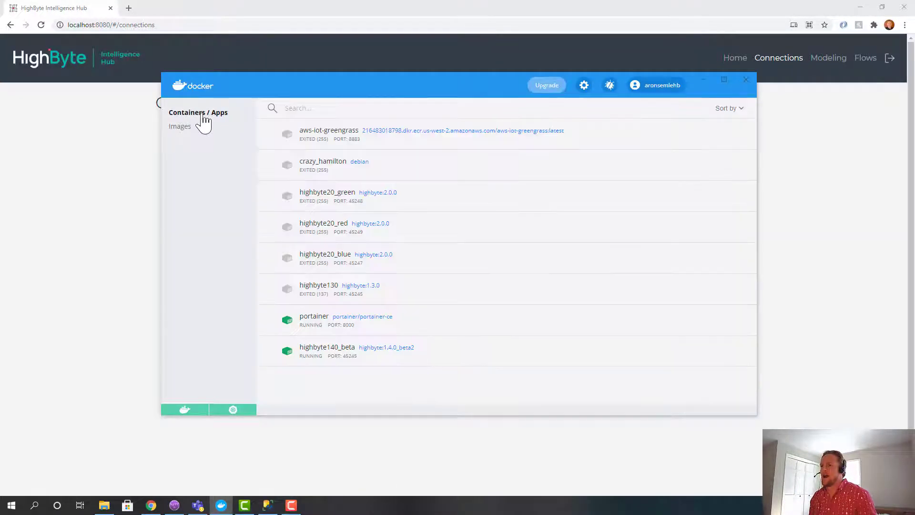
{"action": "mouse_move", "coordinate": [344, 356]}
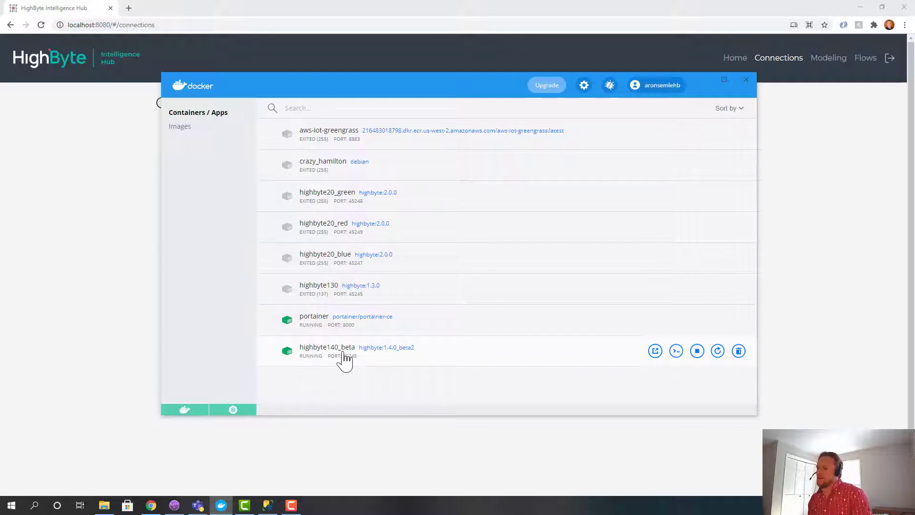
{"action": "mouse_move", "coordinate": [276, 203]}
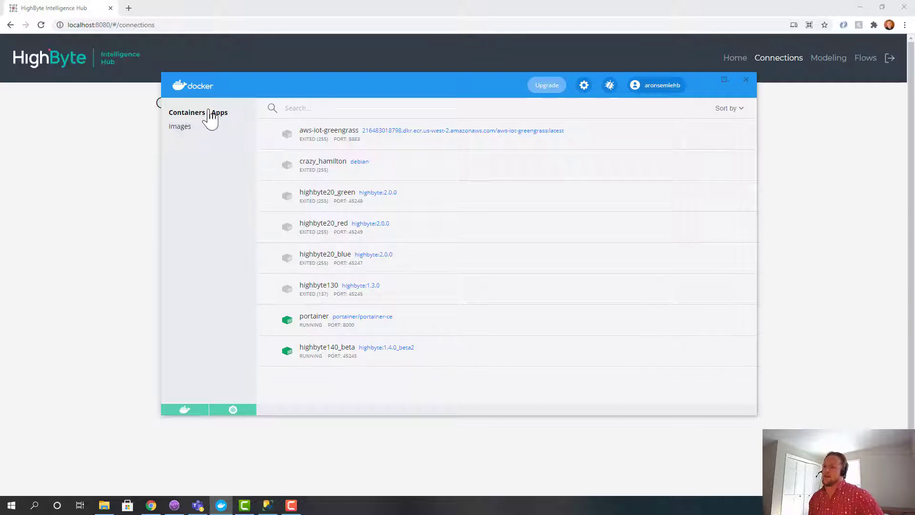
{"action": "left_click", "coordinate": [327, 350]}
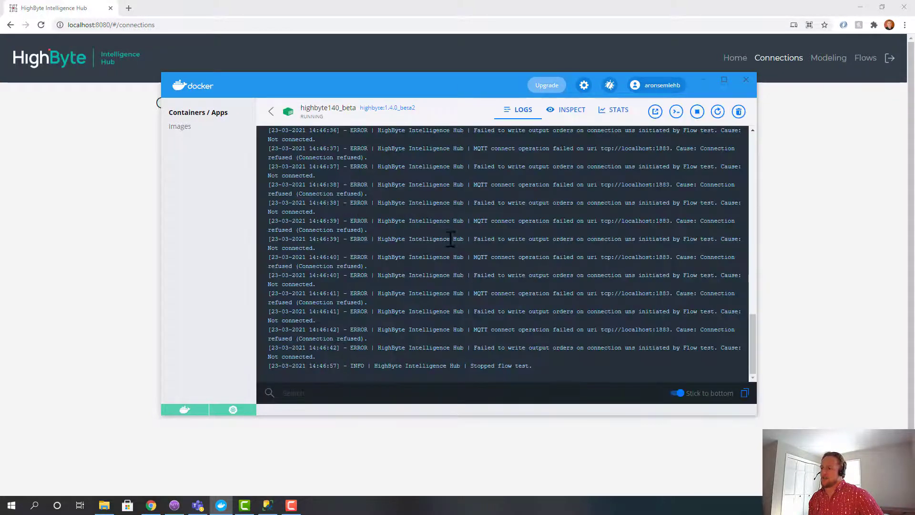
{"action": "mouse_move", "coordinate": [374, 292]}
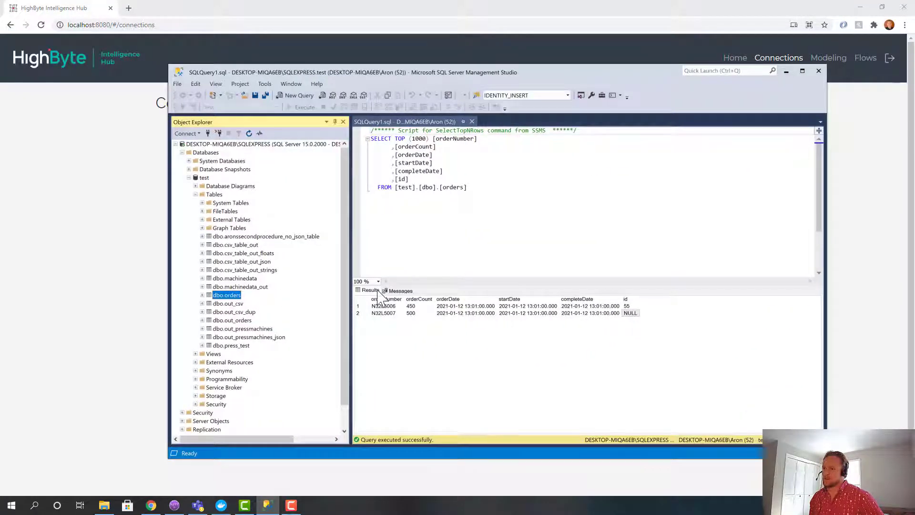
{"action": "mouse_move", "coordinate": [297, 420]}
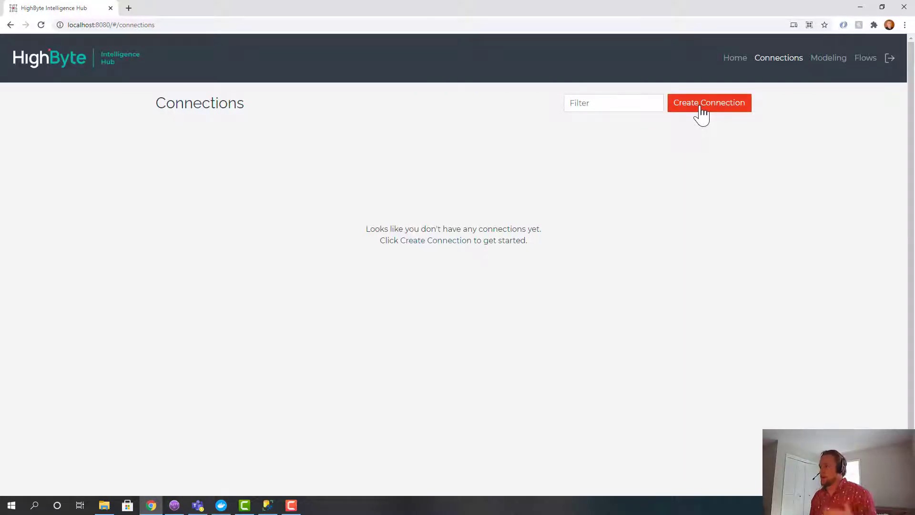
Create the mssql Microsoft SQL Server connection to host.docker.internal:1433 on the test database and submit it
{"action": "left_click", "coordinate": [708, 103]}
{"action": "type", "text": "mssql"}
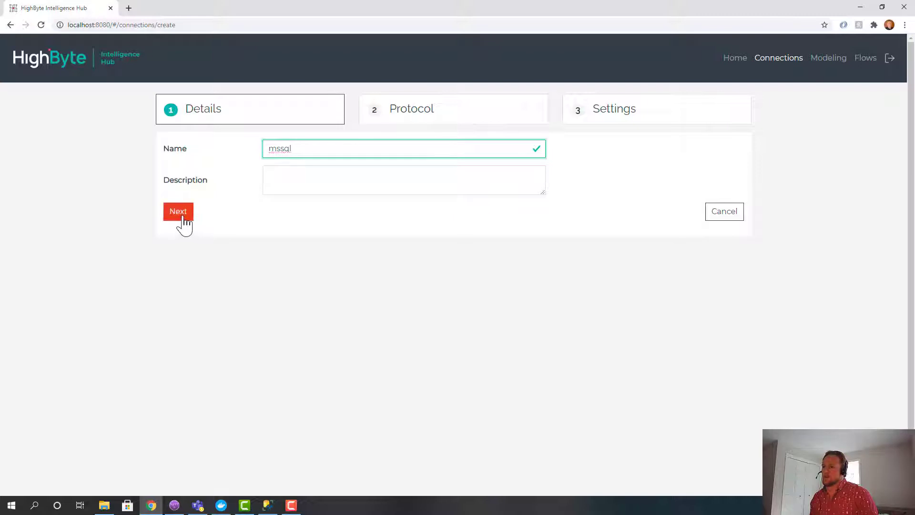
{"action": "left_click", "coordinate": [178, 212]}
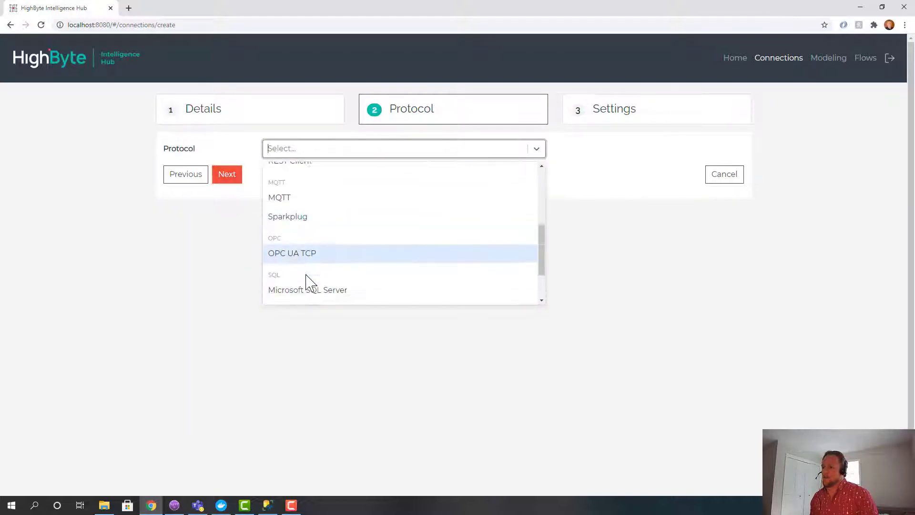
{"action": "left_click", "coordinate": [308, 290]}
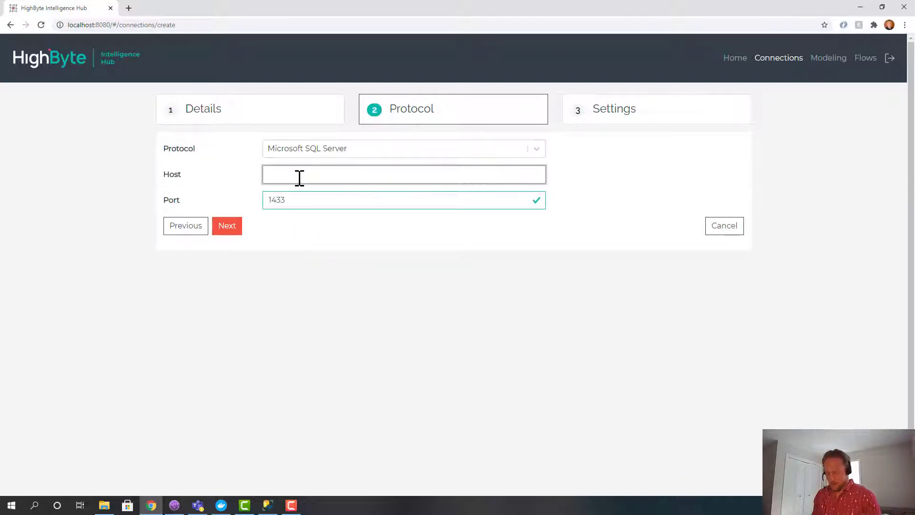
{"action": "type", "text": "host.docker.internal"}
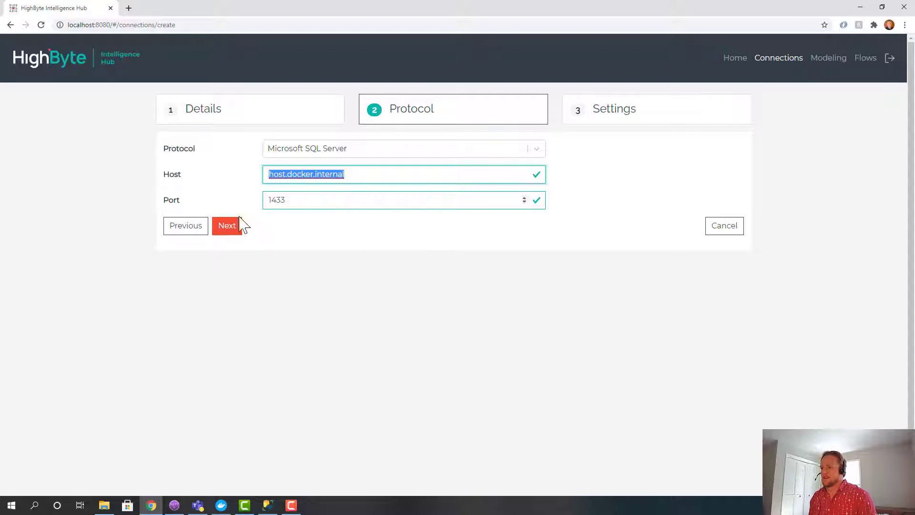
{"action": "left_click", "coordinate": [227, 225]}
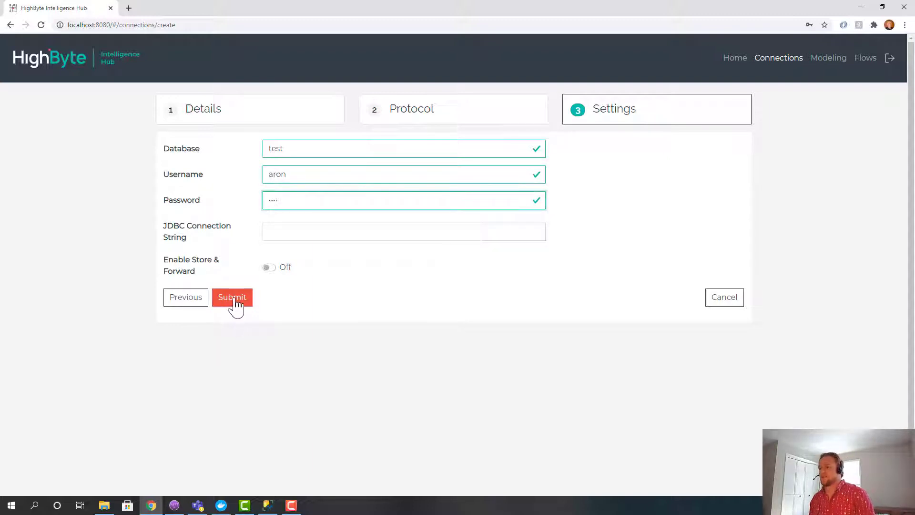
{"action": "left_click", "coordinate": [231, 298]}
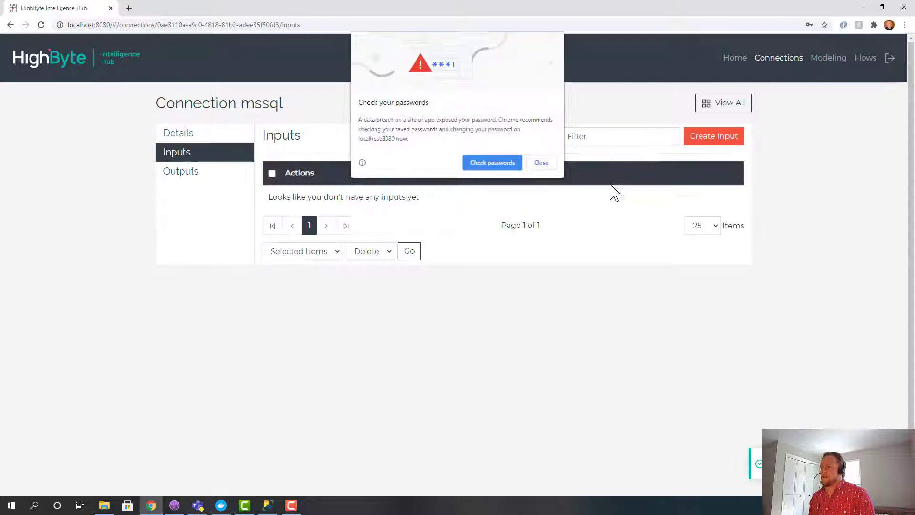
{"action": "left_click", "coordinate": [540, 162]}
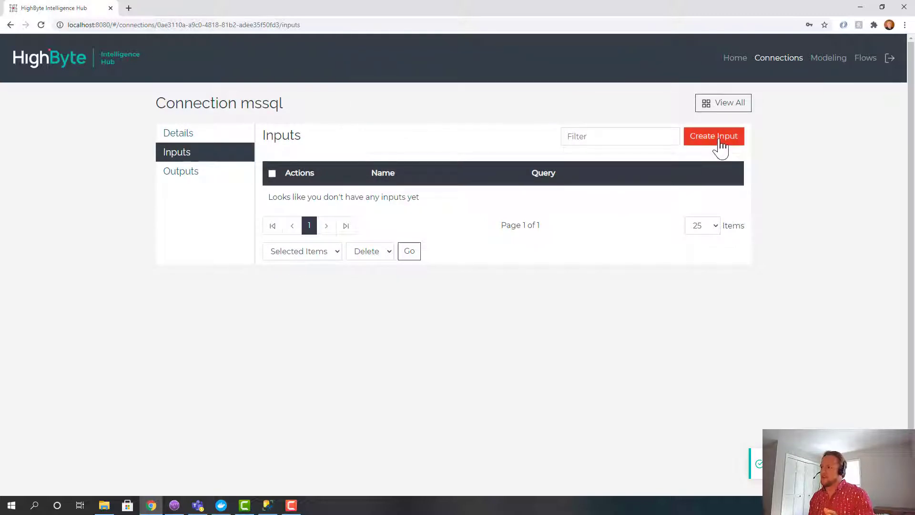
Start an orders input on mssql and expand the orders table's columns in Object Explorer
{"action": "left_click", "coordinate": [713, 136]}
{"action": "type", "text": "orders"}
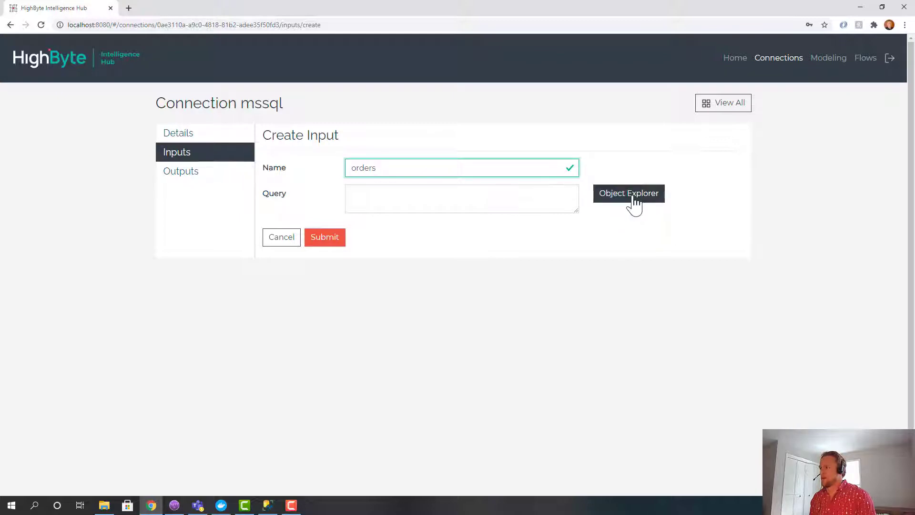
{"action": "left_click", "coordinate": [628, 193]}
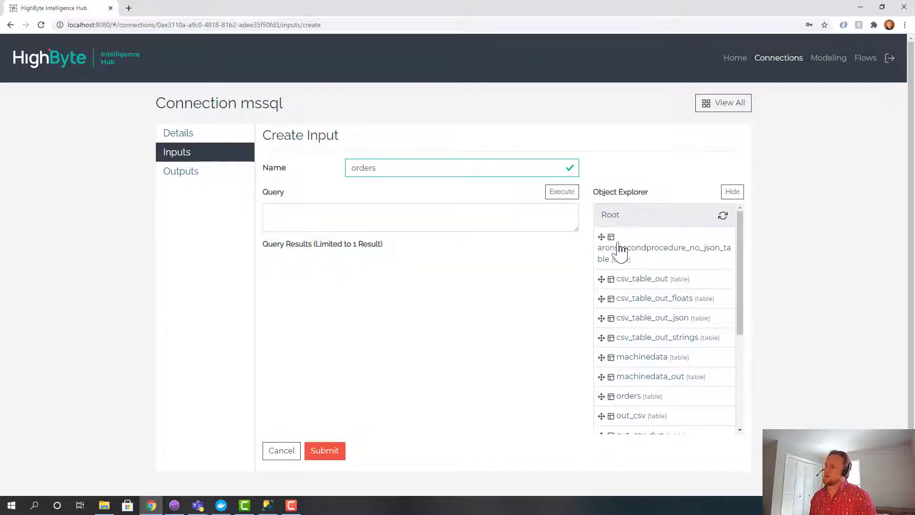
{"action": "scroll", "scroll_direction": "down", "scroll_amount": 3}
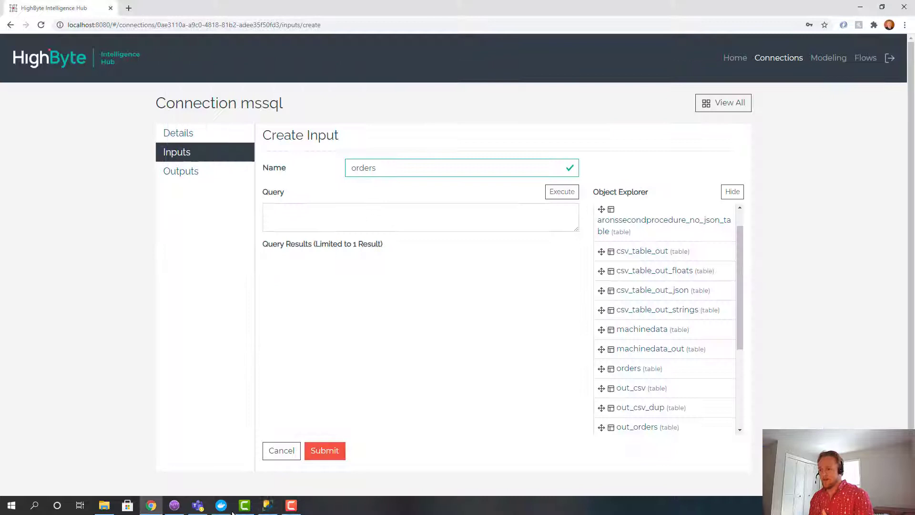
{"action": "left_click", "coordinate": [220, 505]}
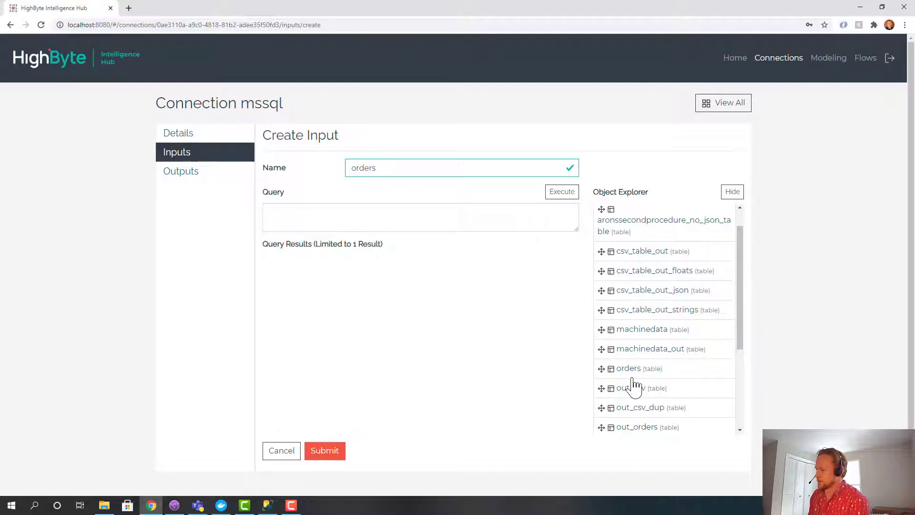
{"action": "left_click", "coordinate": [628, 368]}
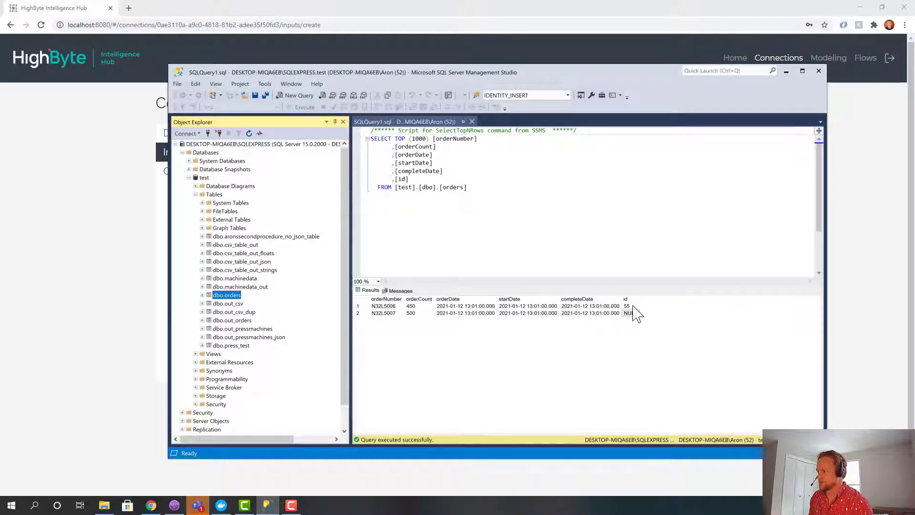
{"action": "type", "text": "s"}
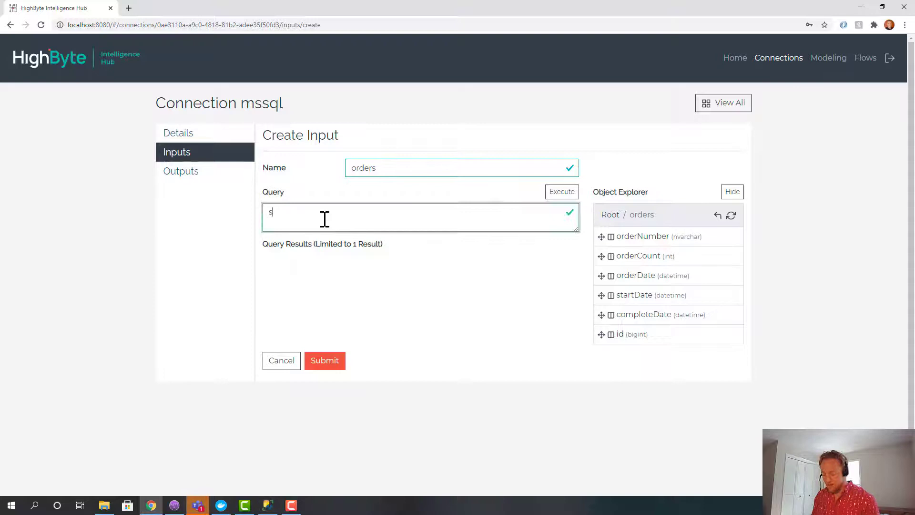
Query select * from orders, preview the returned row and save the orders input
{"action": "type", "text": "elect * from"}
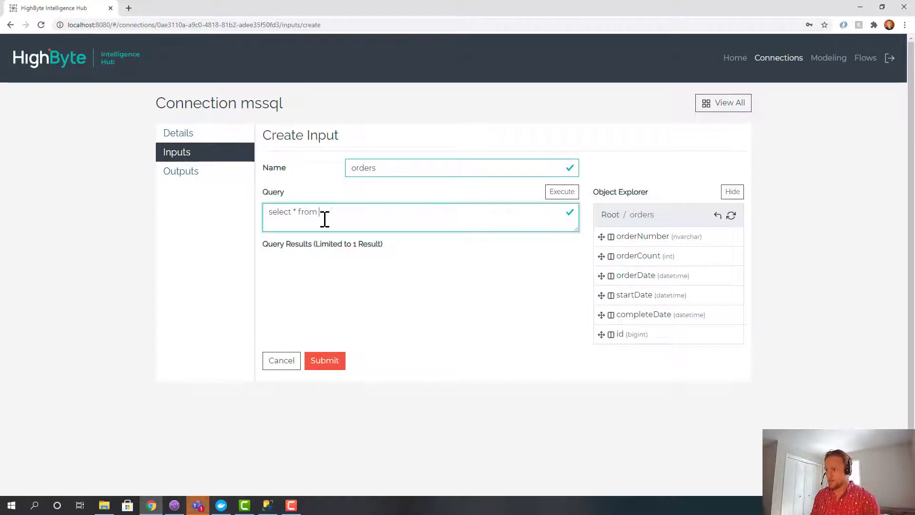
{"action": "type", "text": "orders"}
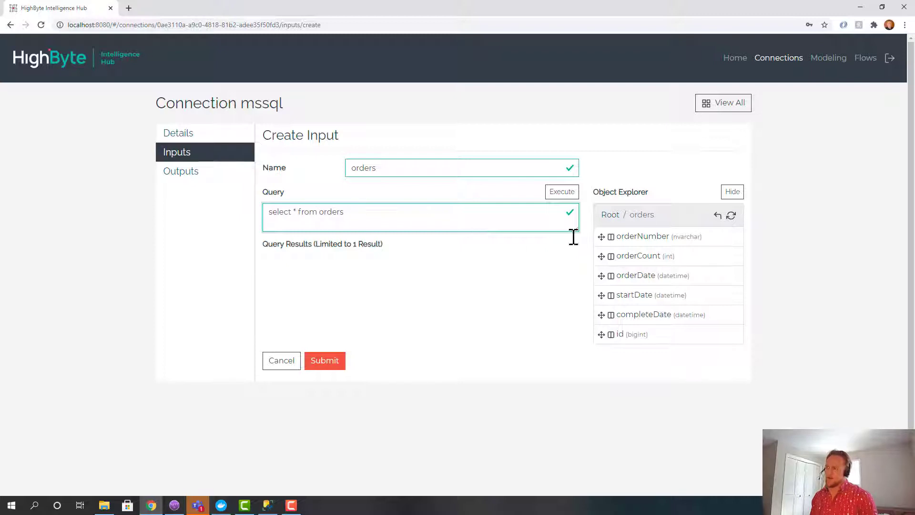
{"action": "left_click", "coordinate": [560, 191]}
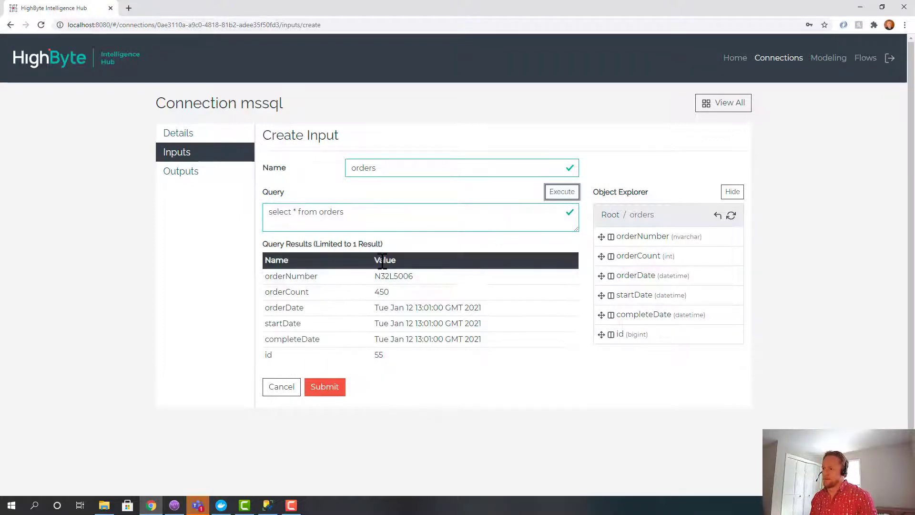
{"action": "left_click_drag", "start_coordinate": [382, 277], "coordinate": [383, 354]}
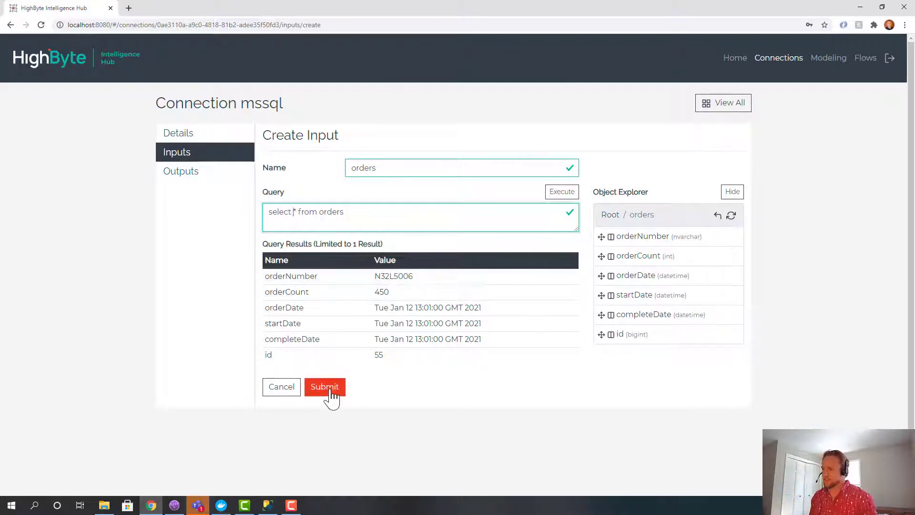
{"action": "left_click", "coordinate": [324, 386]}
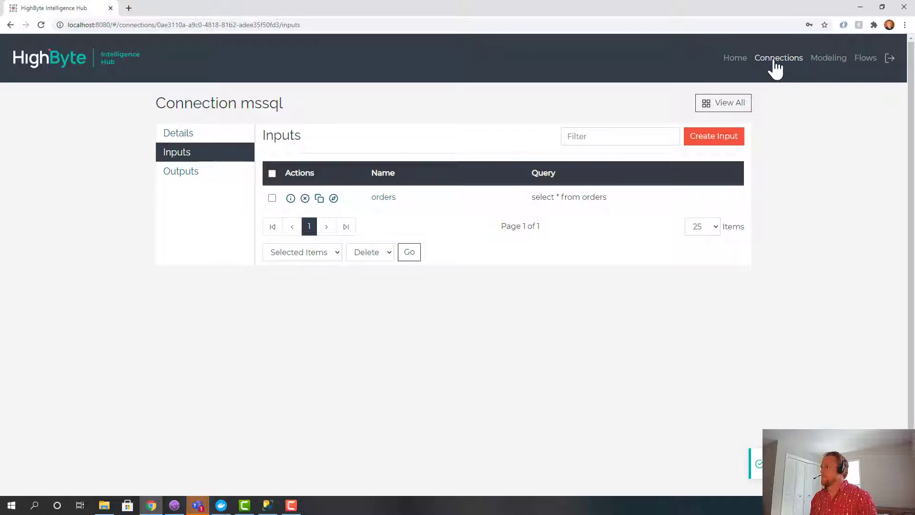
Name the connection uns, choose MQTT with host host.docker.internal and port 1883
{"action": "left_click", "coordinate": [778, 58]}
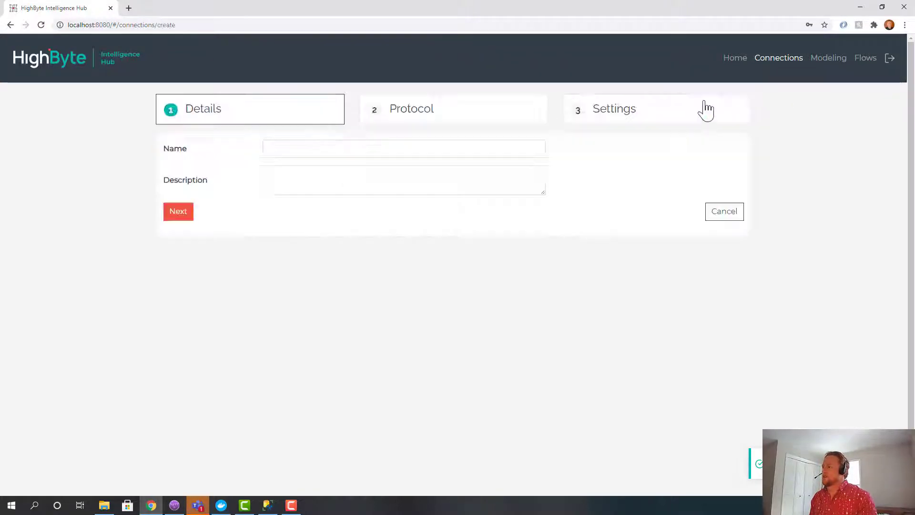
{"action": "type", "text": "uns"}
{"action": "type", "text": "mqtt"}
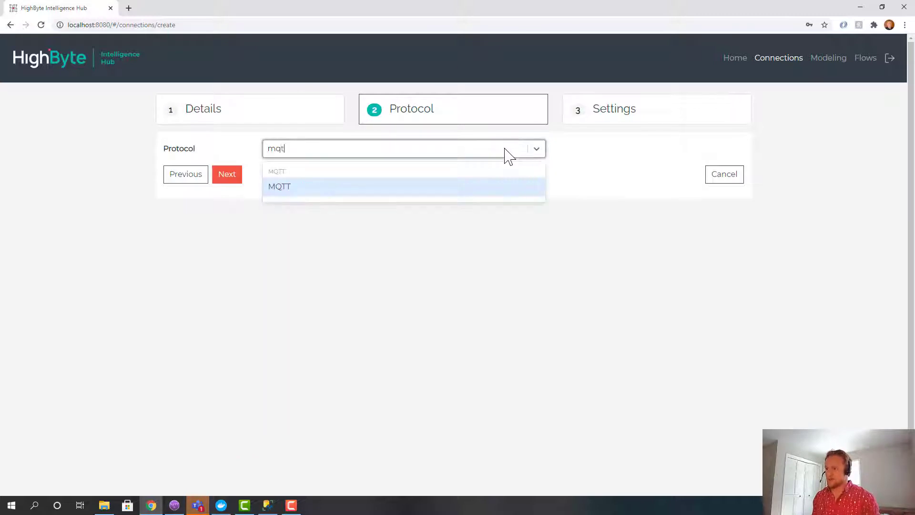
{"action": "left_click", "coordinate": [280, 186]}
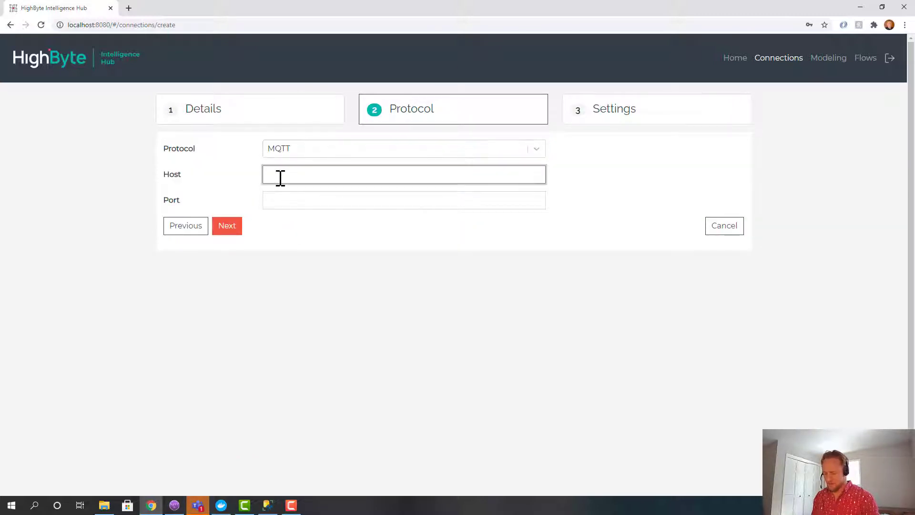
{"action": "type", "text": "host.docker"}
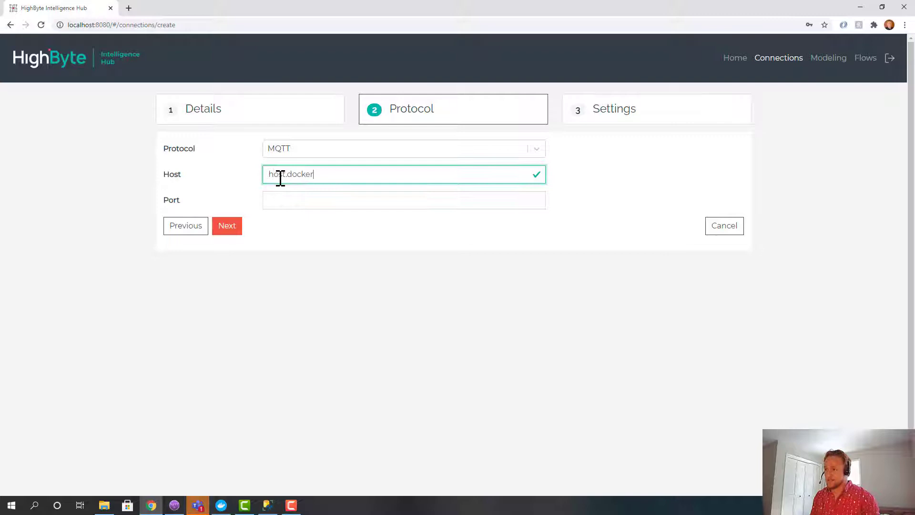
{"action": "type", "text": ".internal"}
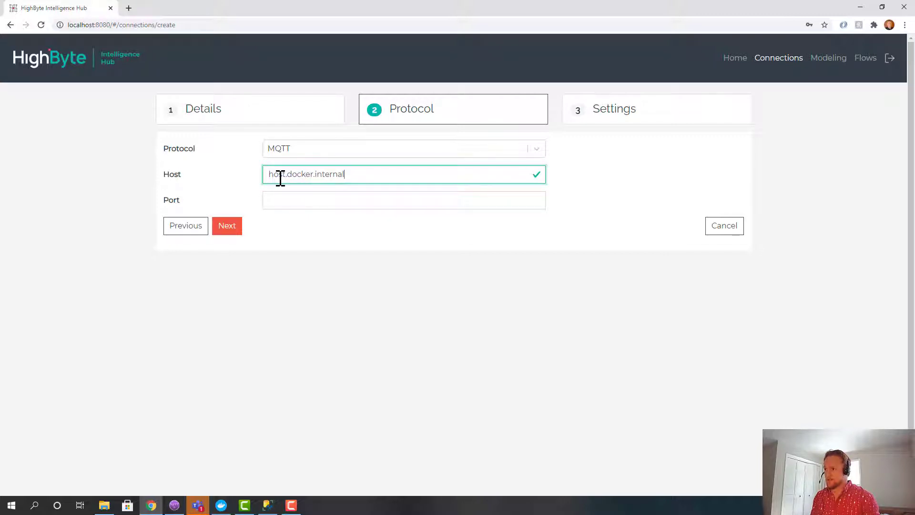
{"action": "type", "text": "1883"}
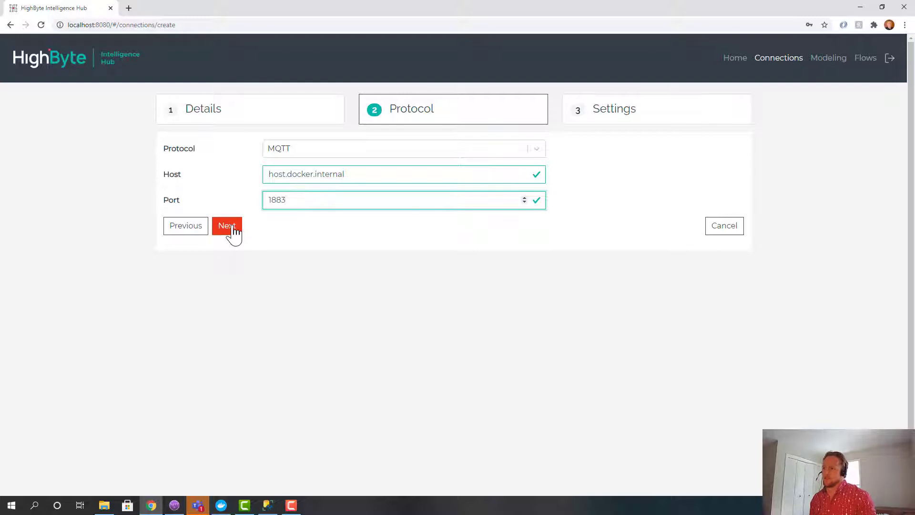
{"action": "left_click", "coordinate": [227, 225]}
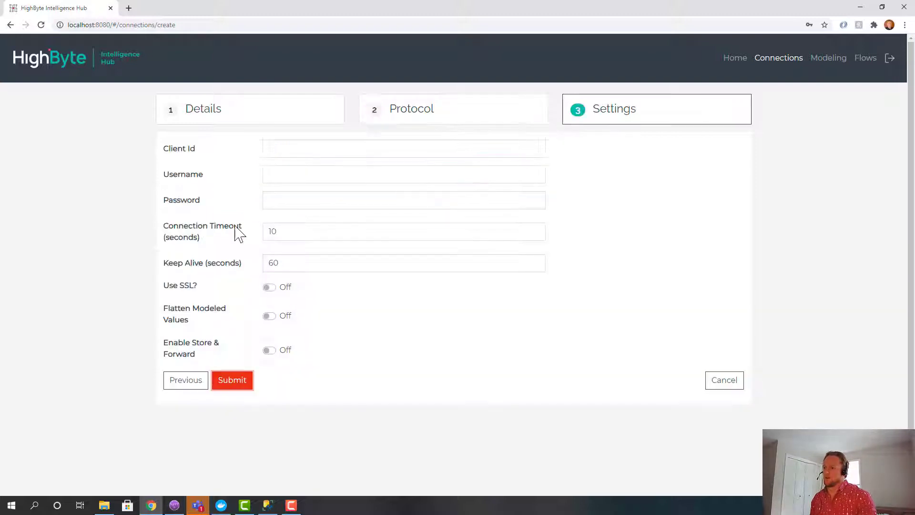
Review the client id setting, turn on Use SSL and submit the uns connection
{"action": "left_click", "coordinate": [404, 148]}
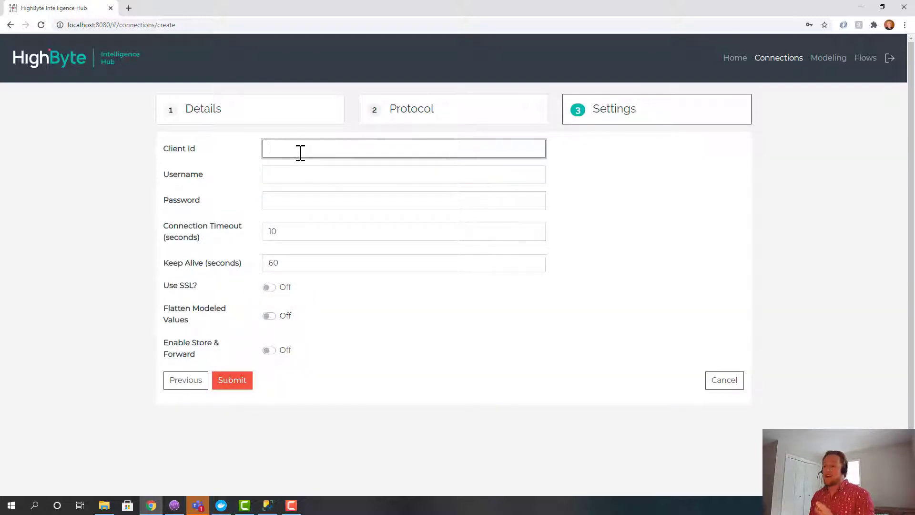
{"action": "mouse_move", "coordinate": [291, 170]}
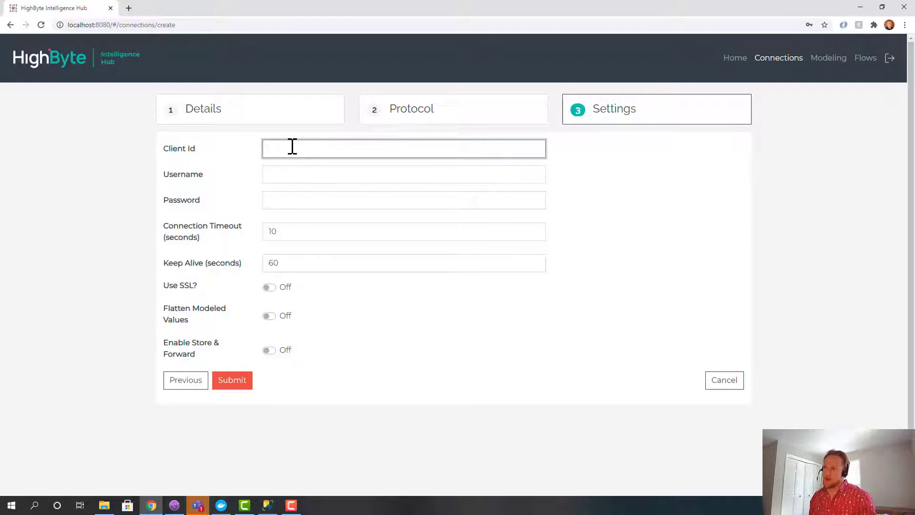
{"action": "left_click", "coordinate": [402, 148]}
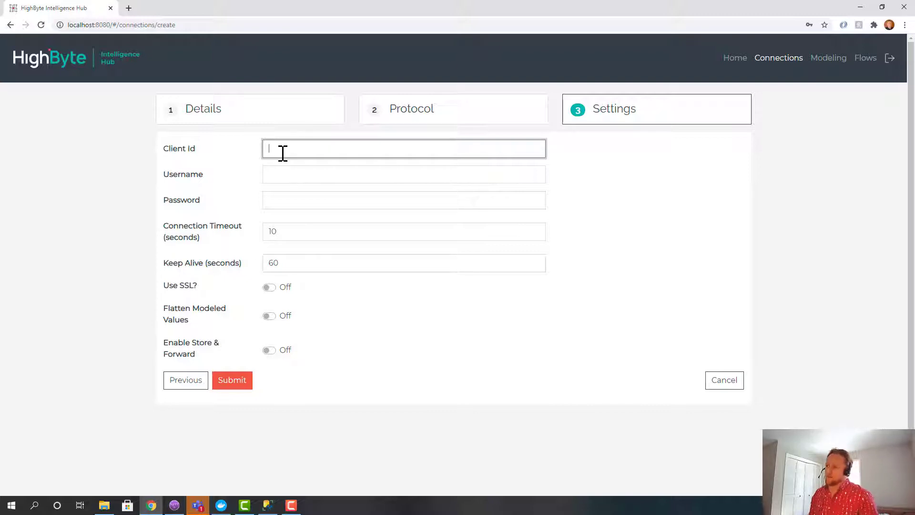
{"action": "mouse_move", "coordinate": [294, 339]}
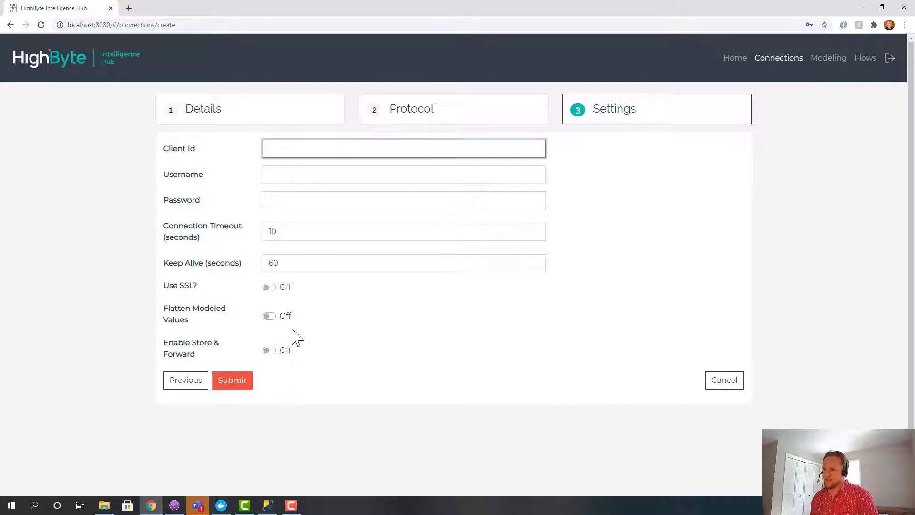
{"action": "left_click", "coordinate": [269, 287]}
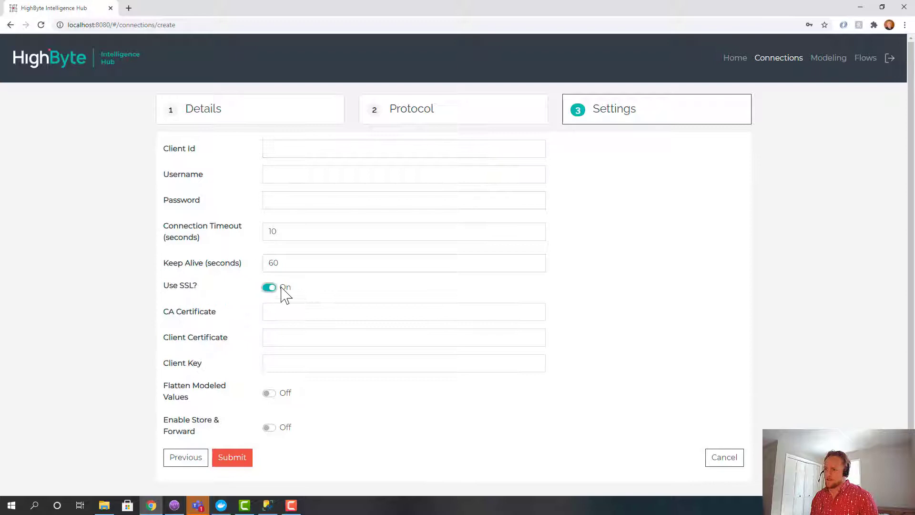
{"action": "left_click", "coordinate": [232, 456]}
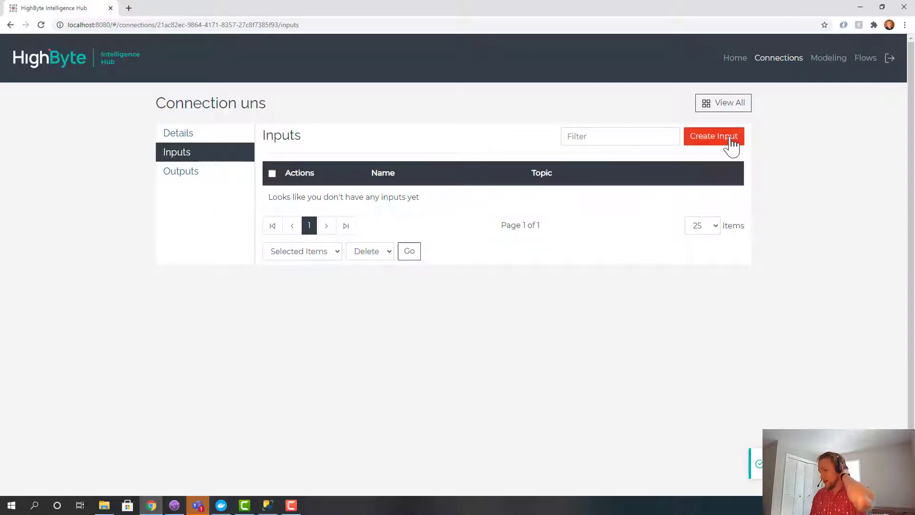
Add an orders output on topic orders with QoS 2 exactly-once to the uns connection
{"action": "left_click", "coordinate": [181, 171]}
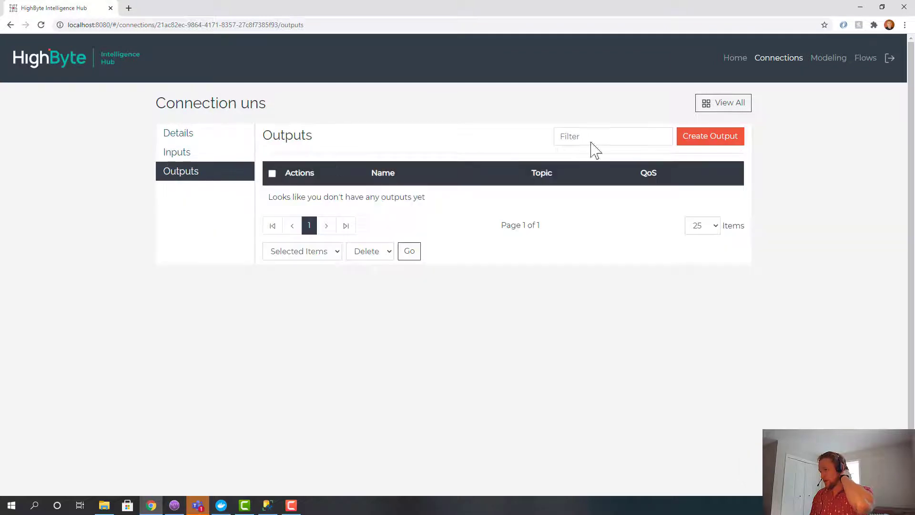
{"action": "left_click", "coordinate": [709, 136]}
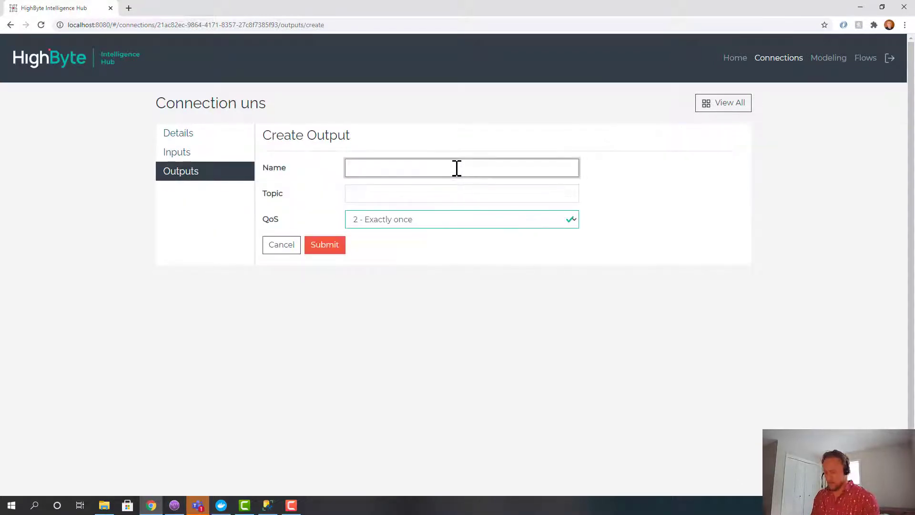
{"action": "type", "text": "orders"}
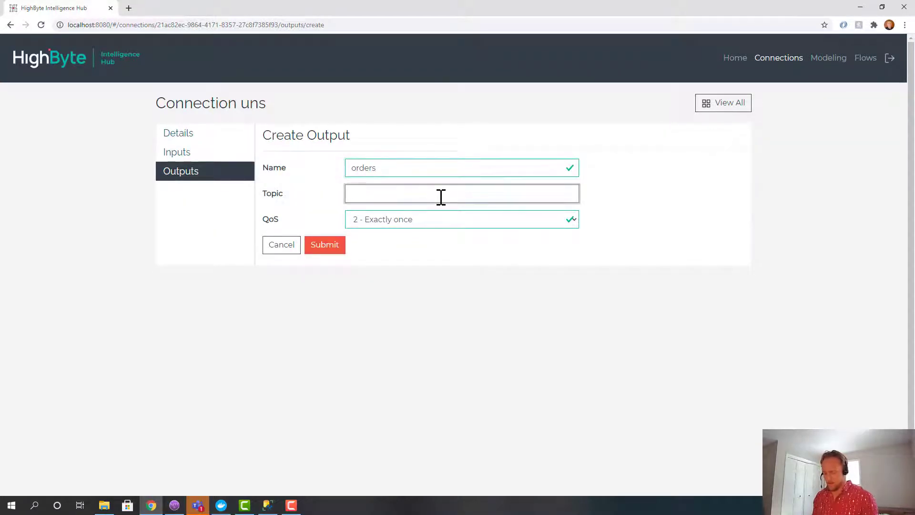
{"action": "type", "text": "orders"}
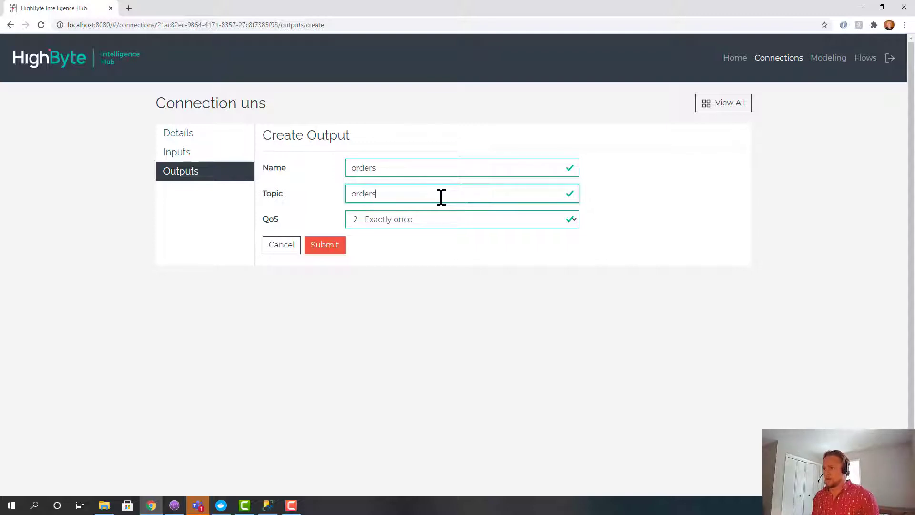
{"action": "left_click", "coordinate": [461, 219]}
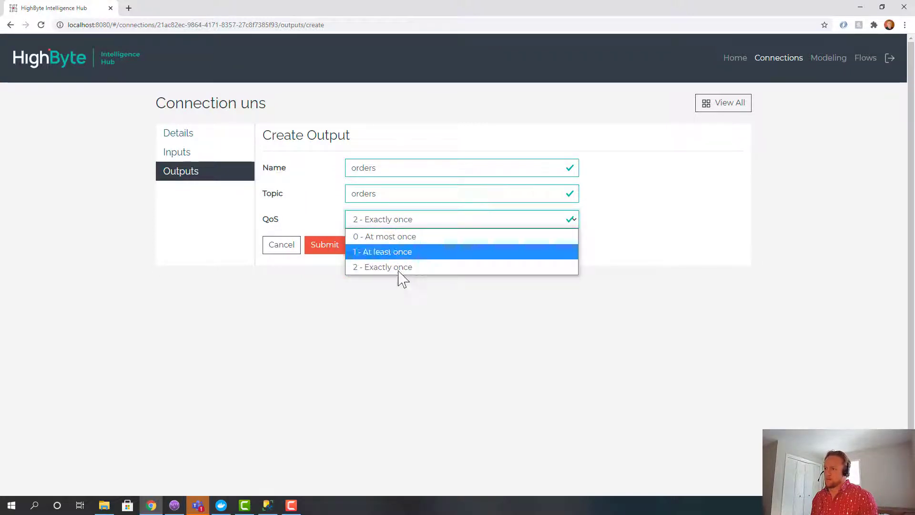
{"action": "left_click", "coordinate": [383, 267]}
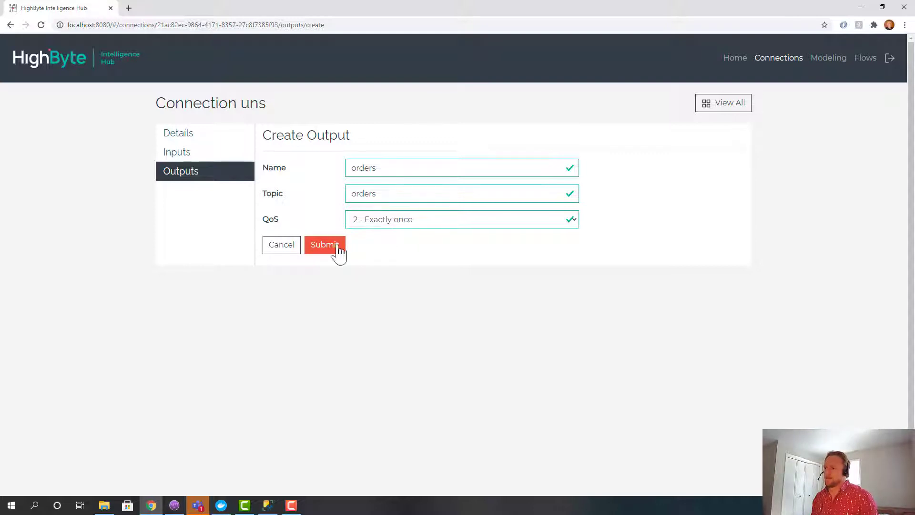
{"action": "left_click", "coordinate": [324, 245]}
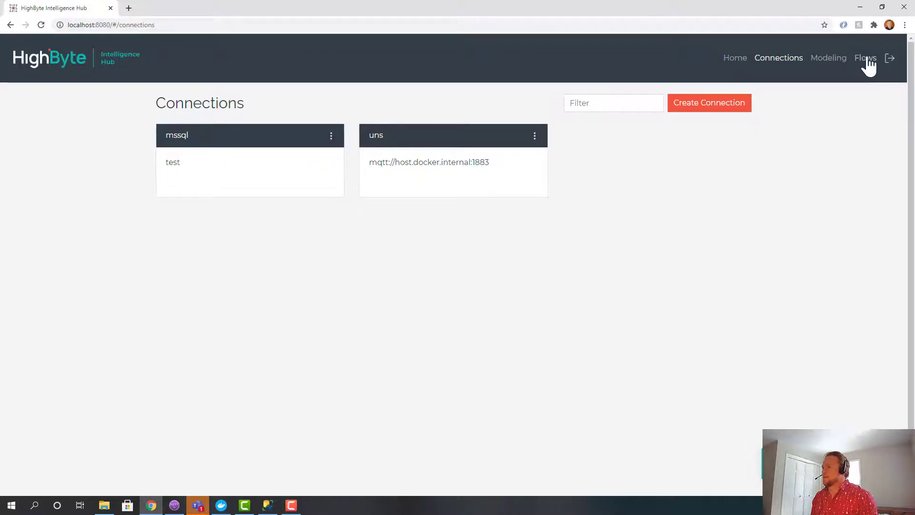
Name the flow orders_to_uns with mssql orders as source and uns orders as target
{"action": "left_click", "coordinate": [865, 58]}
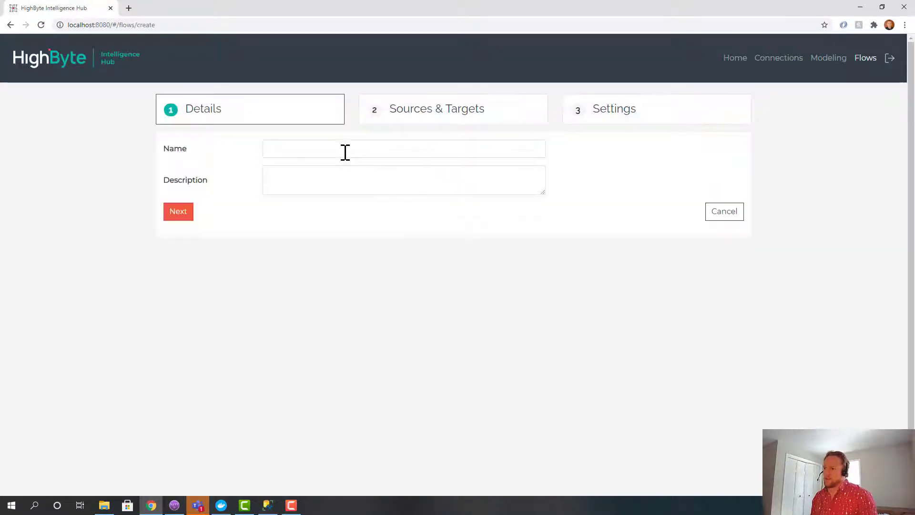
{"action": "type", "text": "orders"}
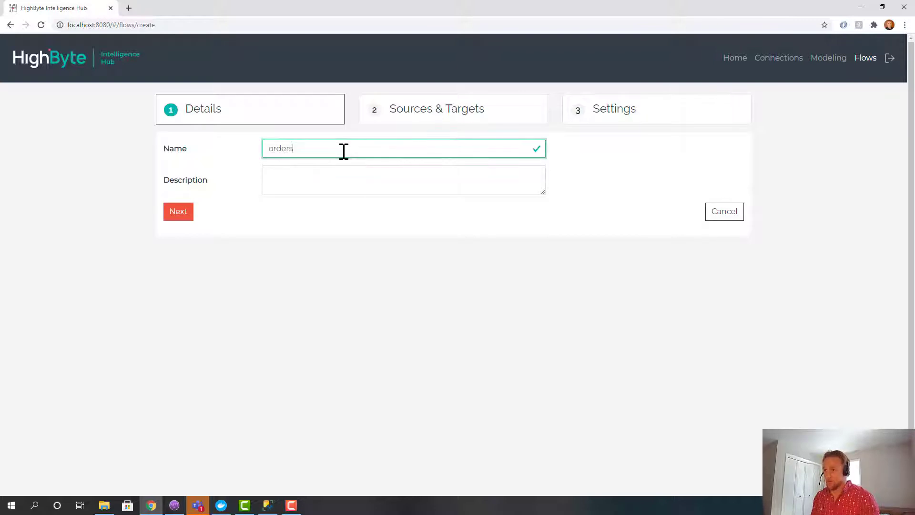
{"action": "left_click", "coordinate": [179, 211]}
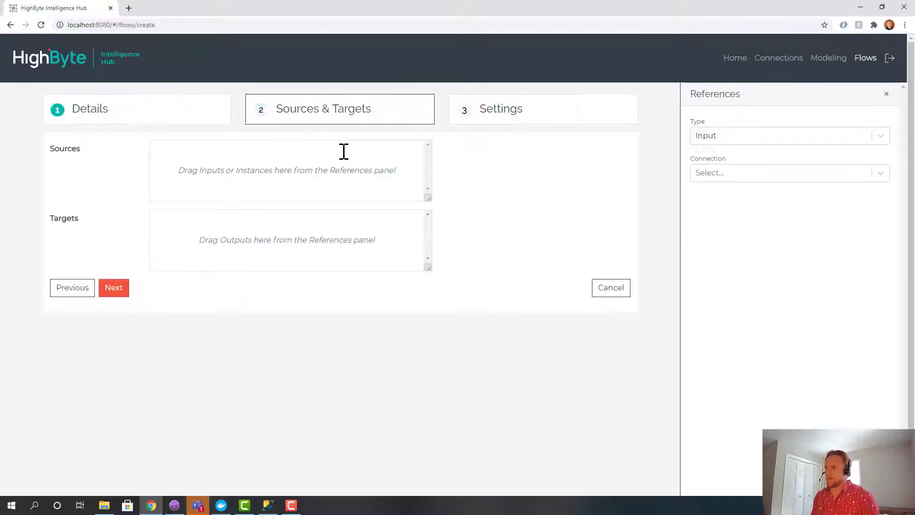
{"action": "left_click", "coordinate": [788, 135]}
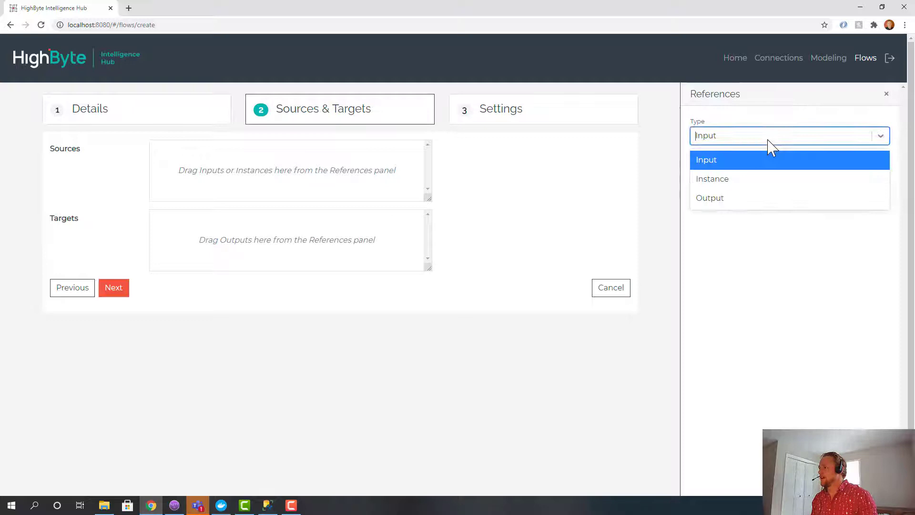
{"action": "left_click", "coordinate": [706, 159]}
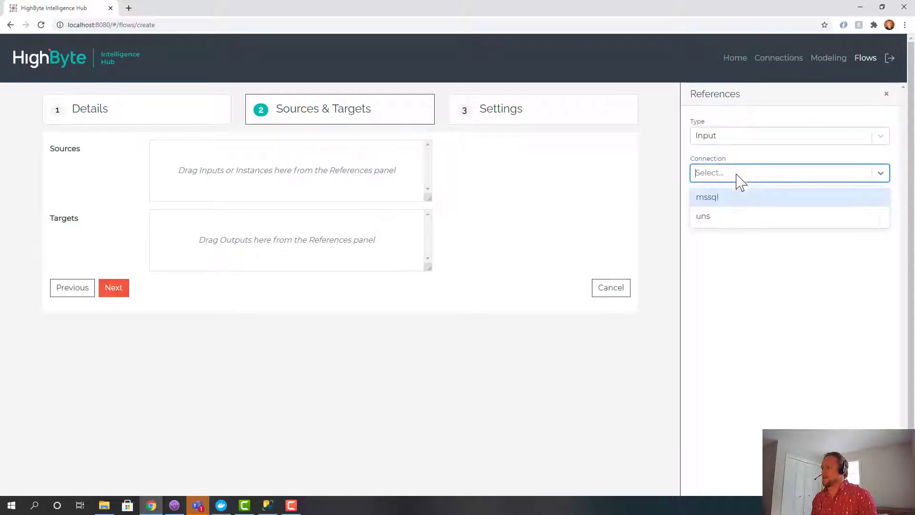
{"action": "left_click", "coordinate": [706, 197]}
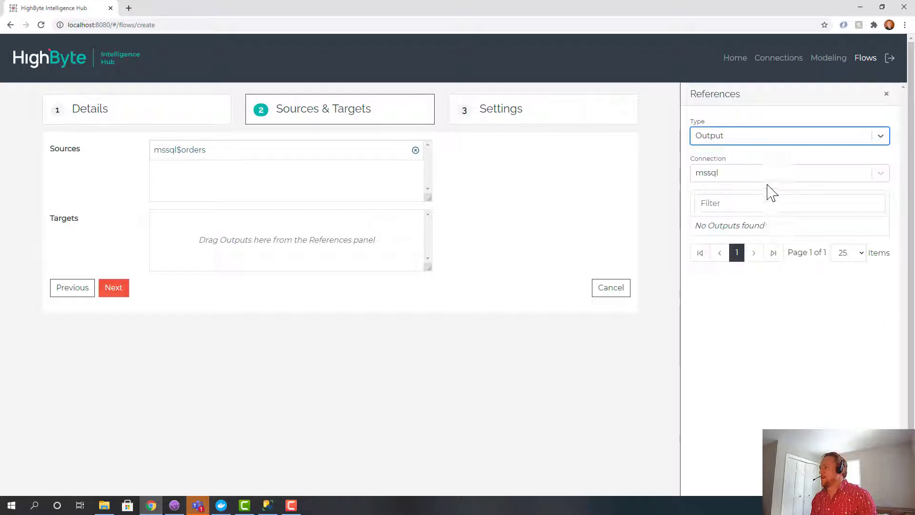
{"action": "left_click", "coordinate": [788, 172]}
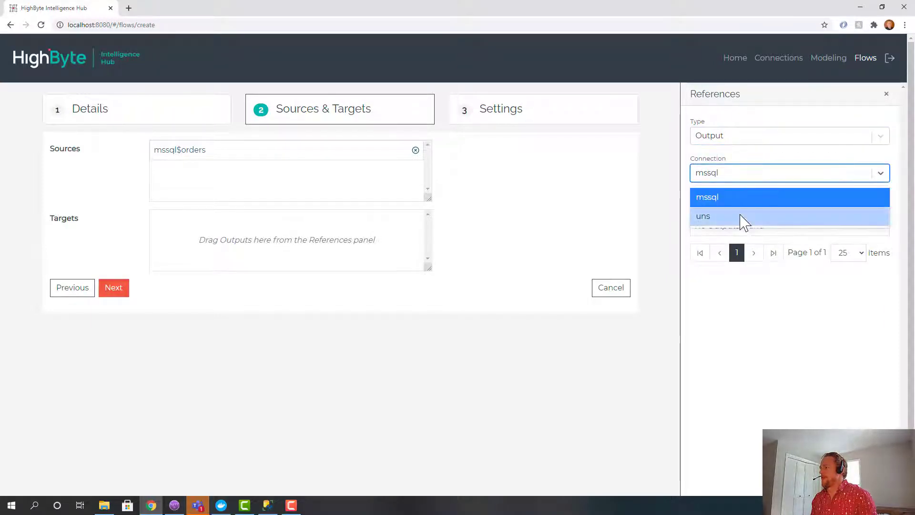
{"action": "left_click", "coordinate": [702, 217]}
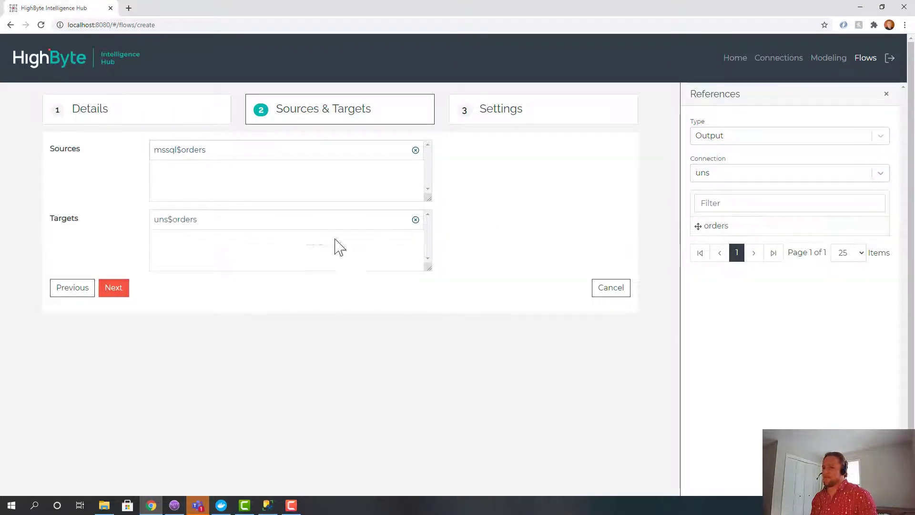
Set the flow trigger interval to 5 seconds and submit orders_to_uns
{"action": "left_click", "coordinate": [113, 287]}
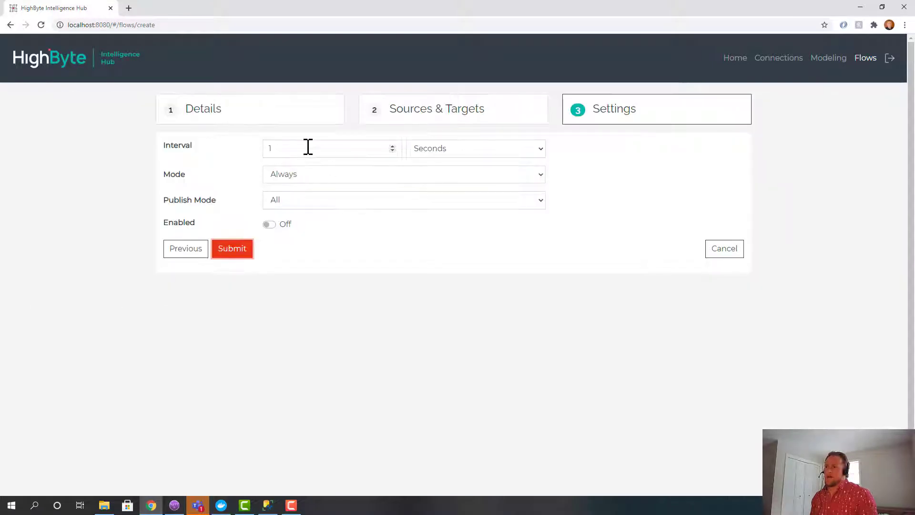
{"action": "type", "text": "5"}
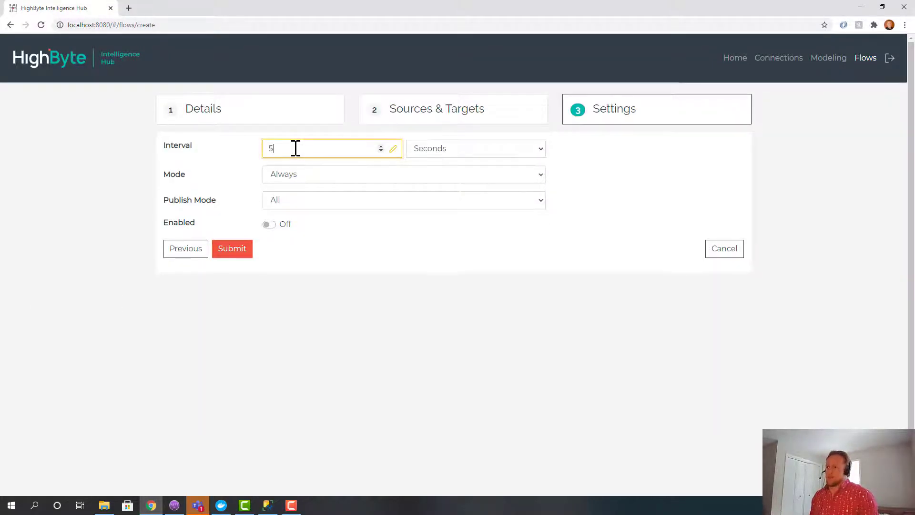
{"action": "mouse_move", "coordinate": [254, 192]}
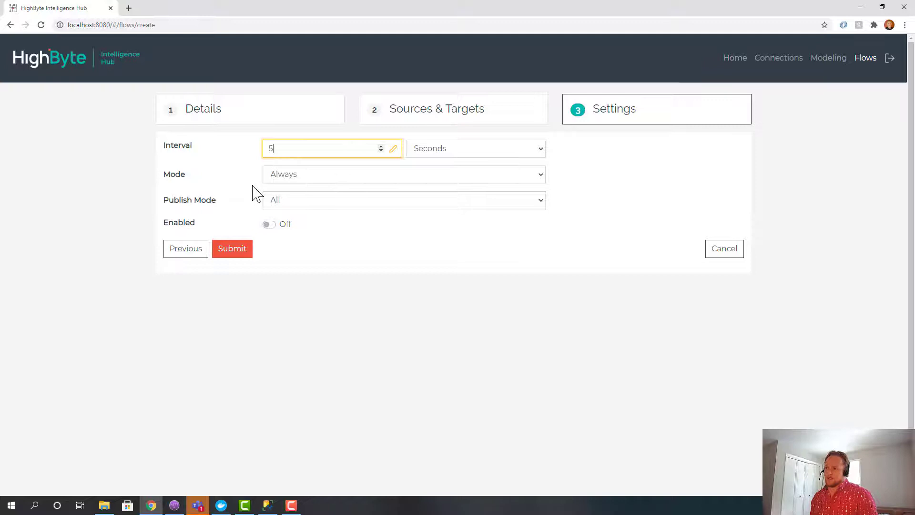
{"action": "left_click", "coordinate": [231, 248]}
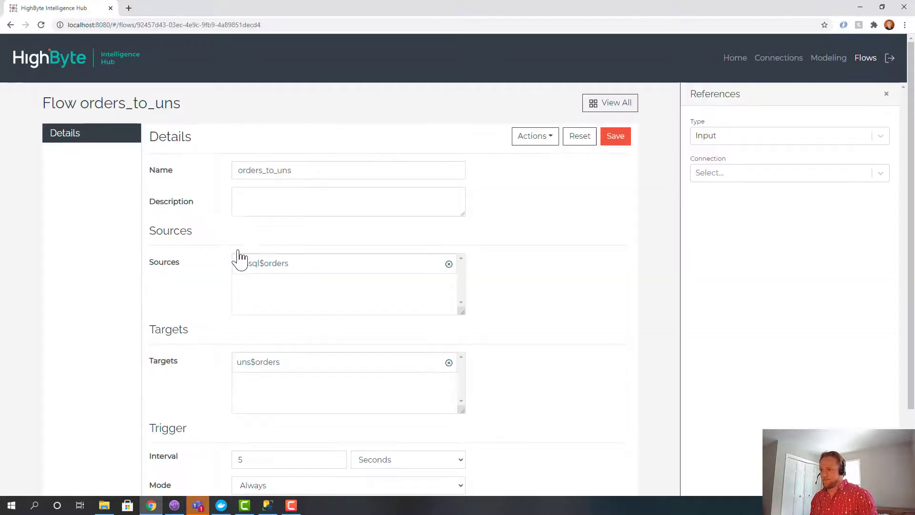
Enable the orders_to_uns flow from its menu in the Flows list
{"action": "left_click", "coordinate": [865, 58]}
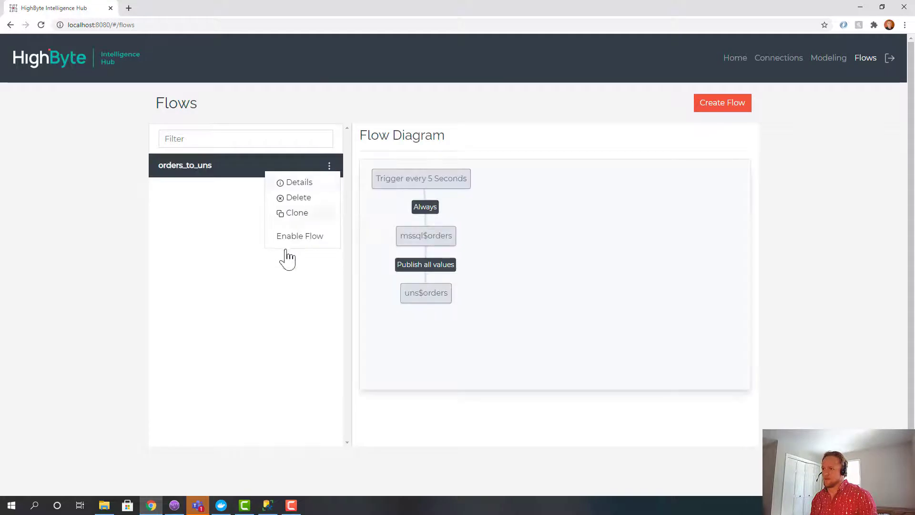
{"action": "left_click", "coordinate": [220, 505]}
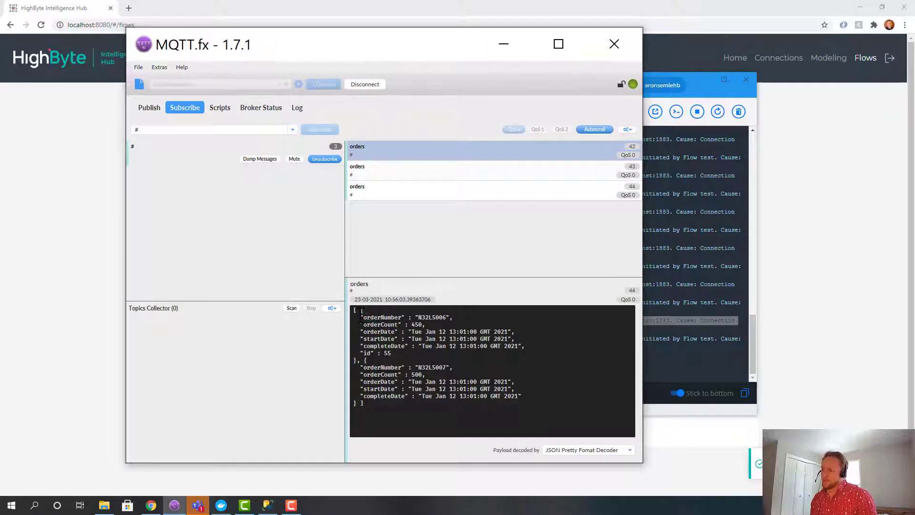
Inspect the incoming orders JSON payload with order numbers and counts in MQTT.fx's Subscribe tab
{"action": "left_click_drag", "start_coordinate": [357, 309], "coordinate": [385, 382]}
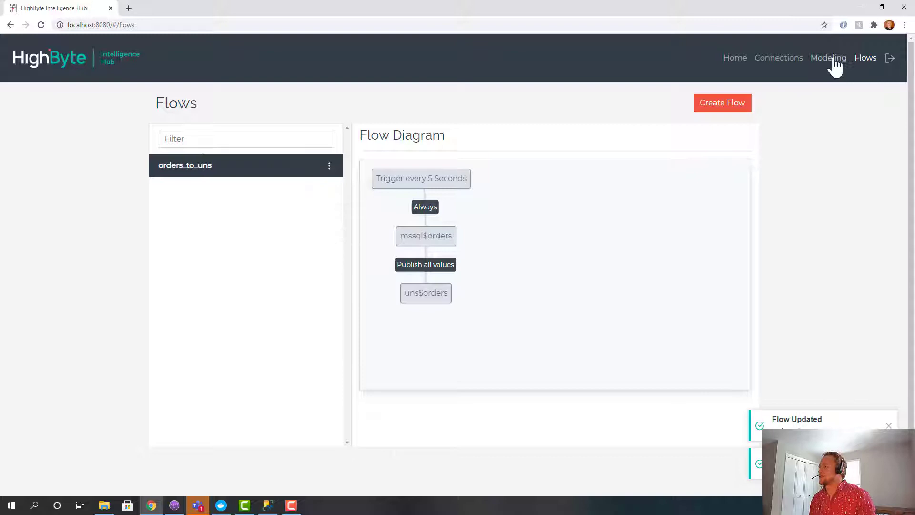
Start a new model named orders_row and advance to its Attributes step
{"action": "left_click", "coordinate": [828, 58]}
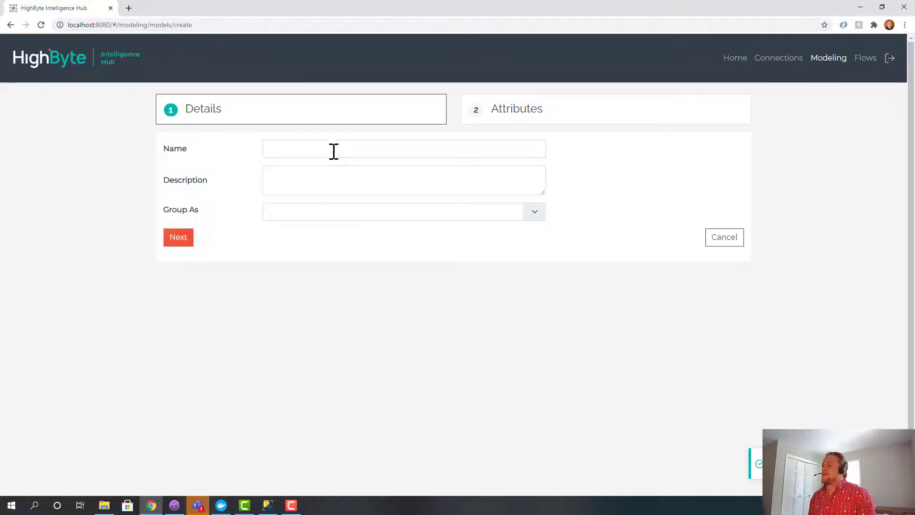
{"action": "type", "text": "orders_row"}
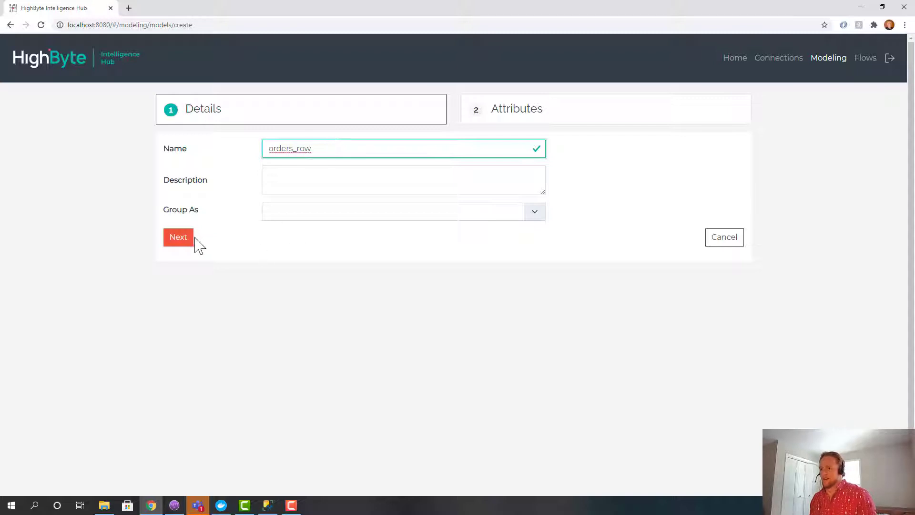
{"action": "left_click", "coordinate": [178, 237]}
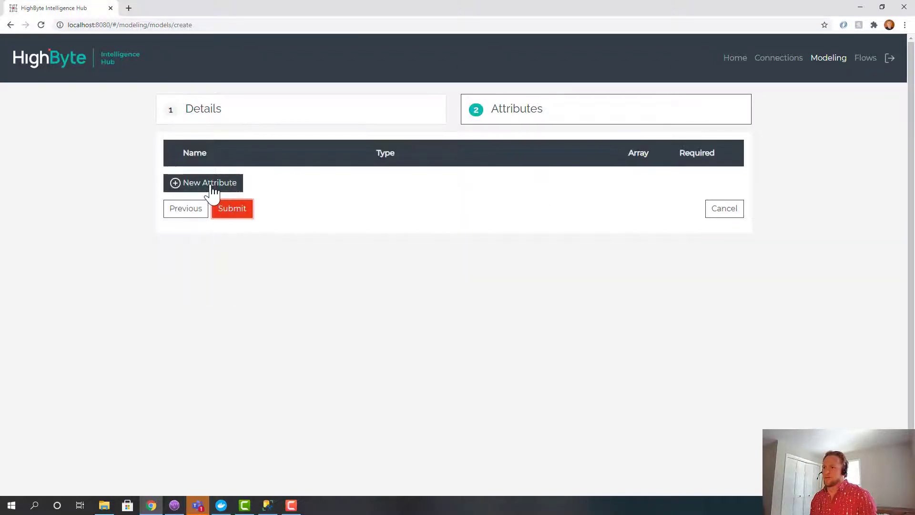
Add attributes orderName, orderCount, orderDate and startDate to the orders_row model
{"action": "left_click", "coordinate": [209, 182]}
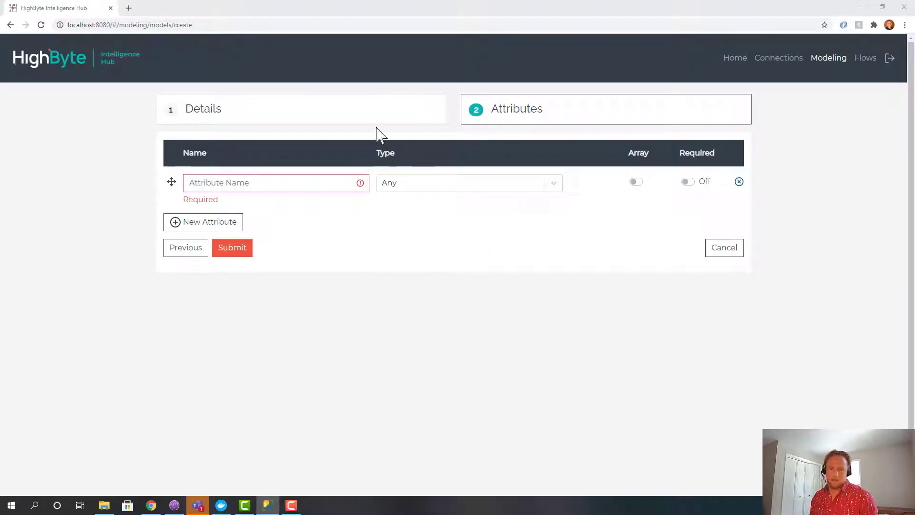
{"action": "type", "text": "orderName"}
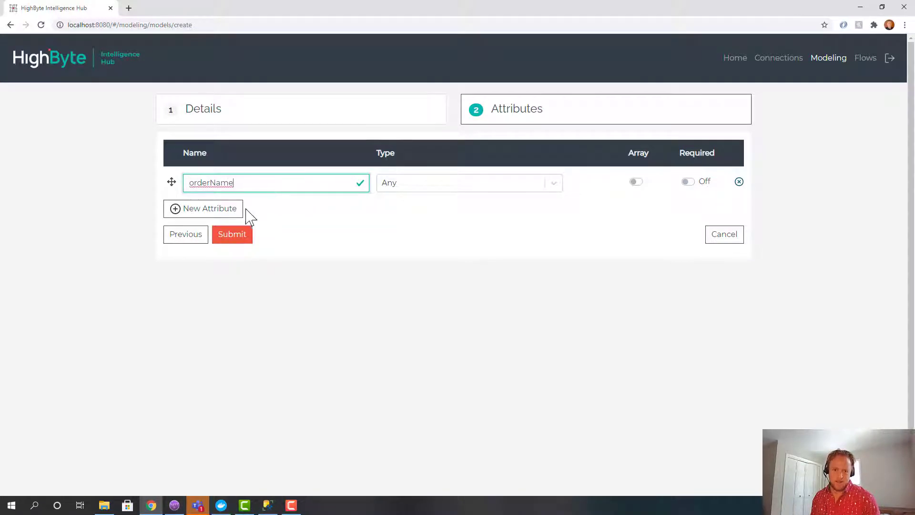
{"action": "left_click", "coordinate": [208, 208]}
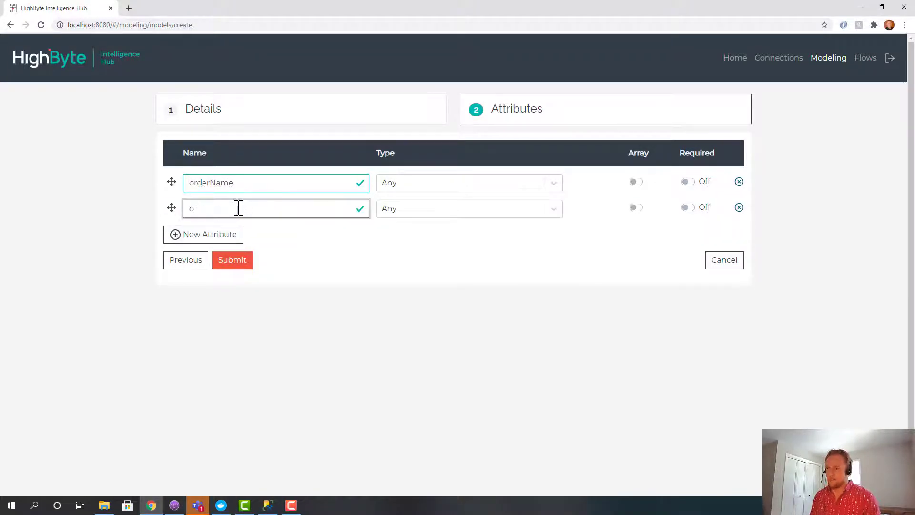
{"action": "type", "text": "rderCount"}
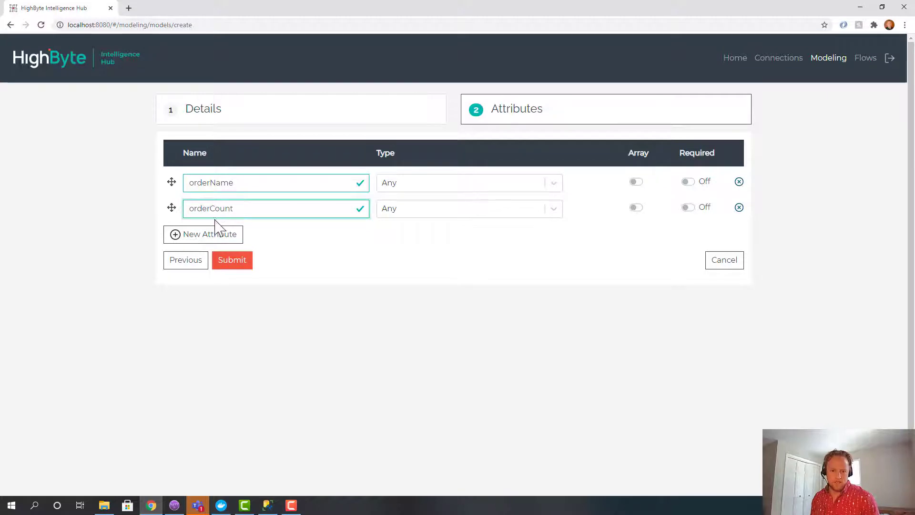
{"action": "left_click", "coordinate": [202, 235]}
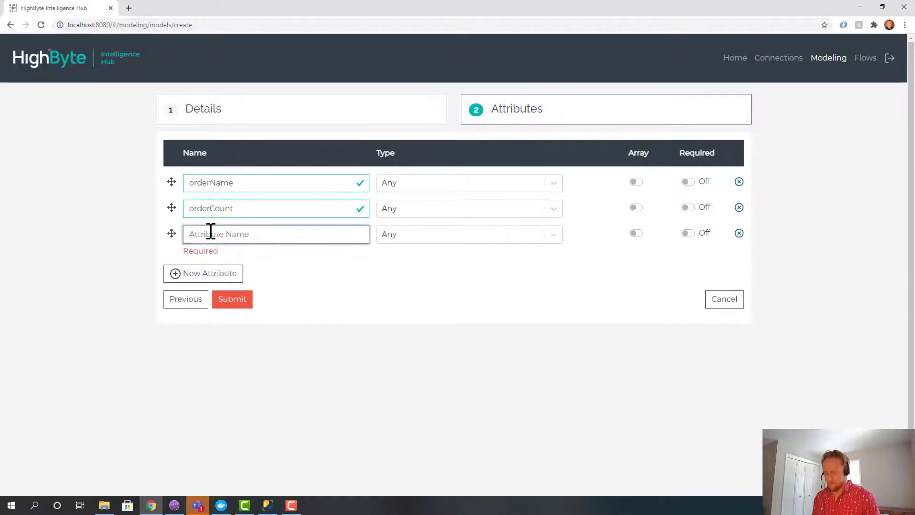
{"action": "type", "text": "orderDate"}
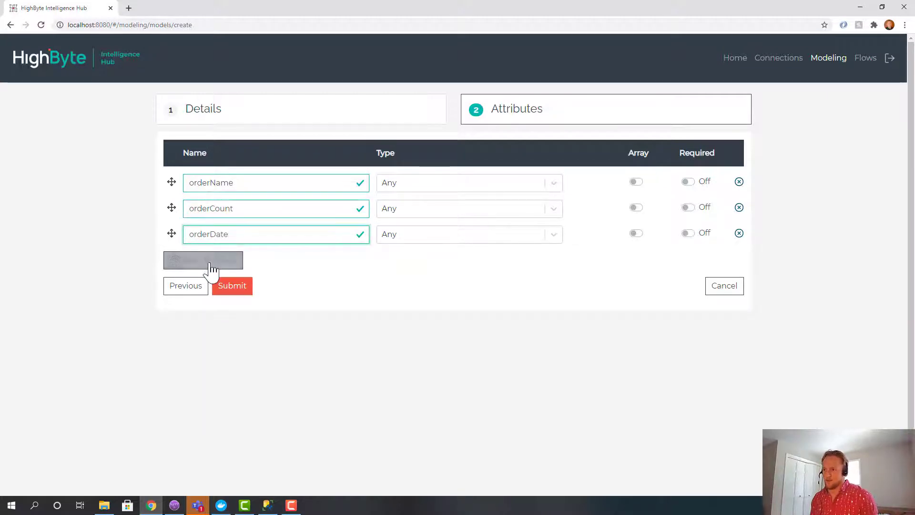
{"action": "type", "text": "s"}
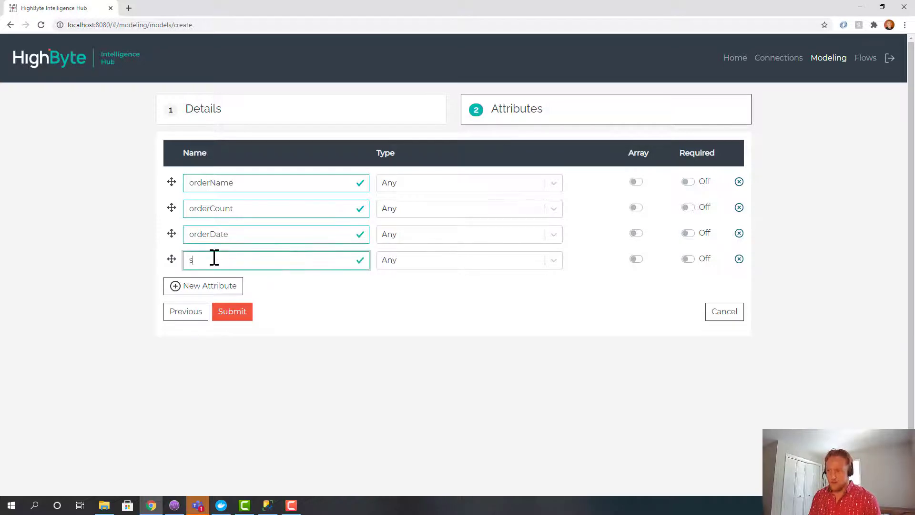
{"action": "type", "text": "tartDate"}
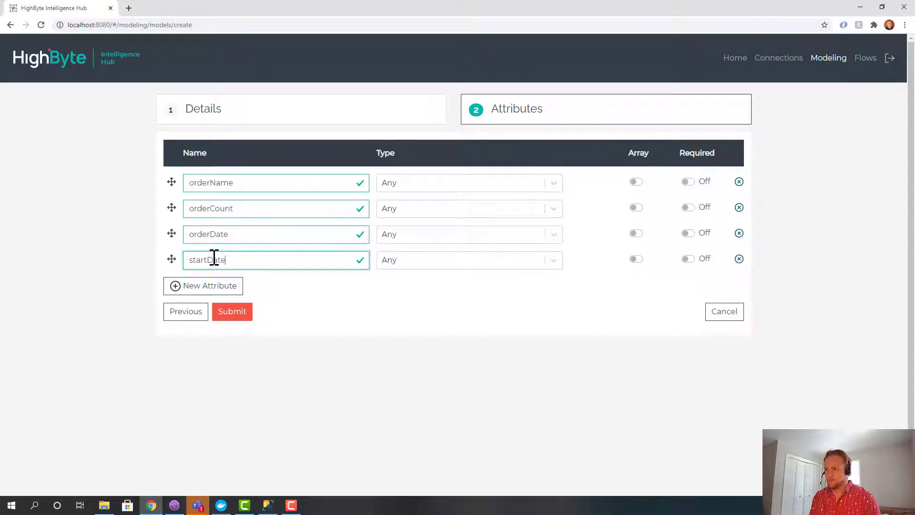
Add completeDate and id attributes, toggling Required on id and back off
{"action": "left_click", "coordinate": [202, 285]}
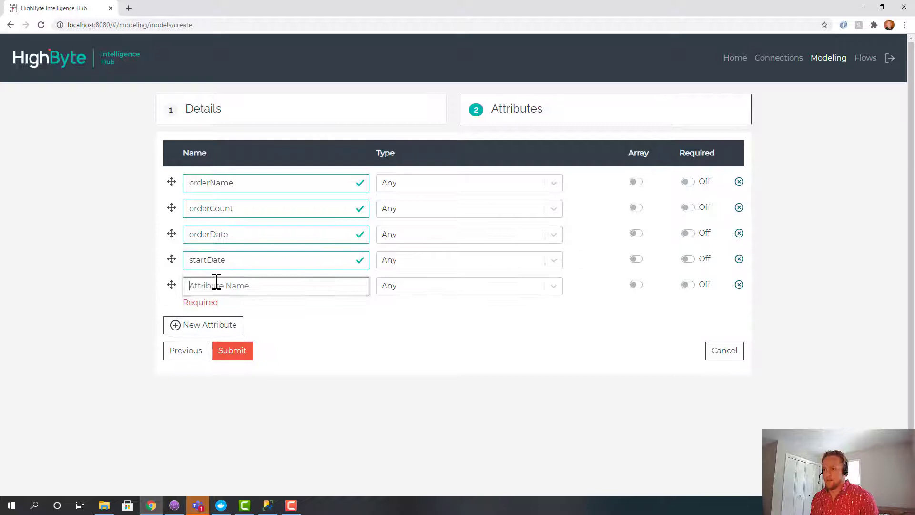
{"action": "type", "text": "complete"}
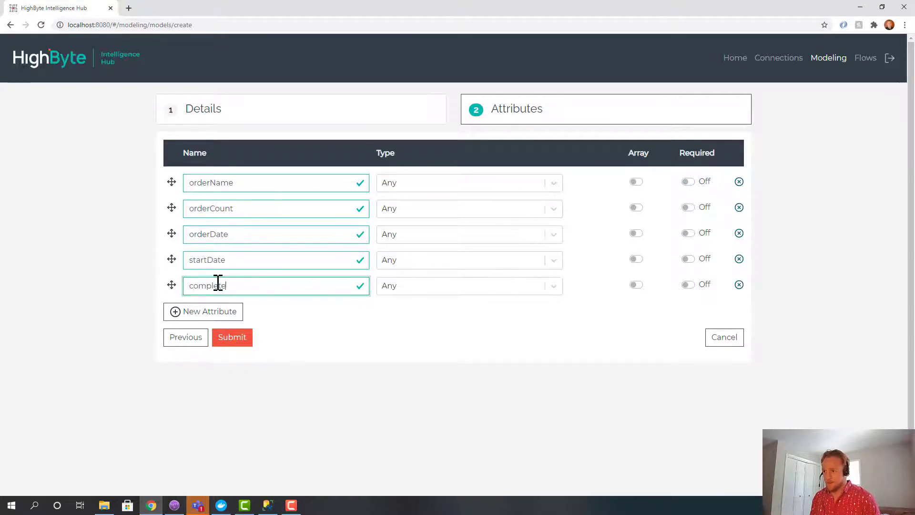
{"action": "type", "text": "Date"}
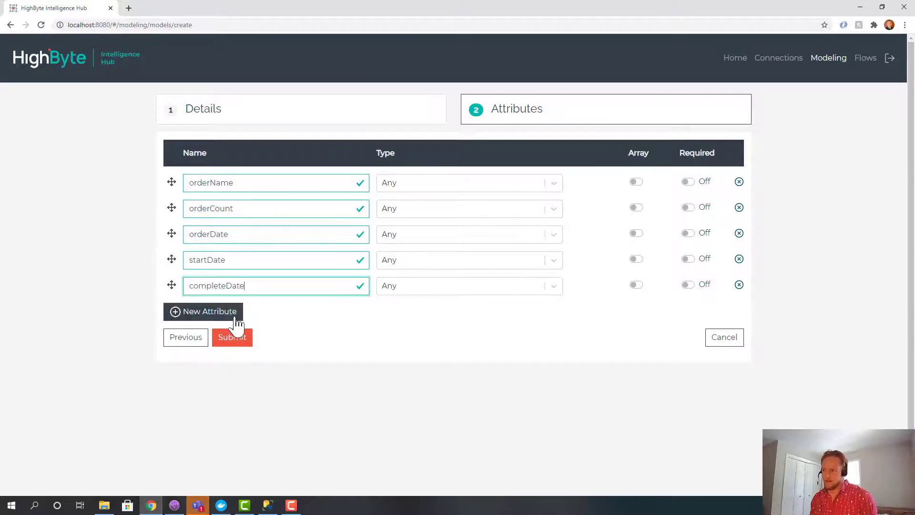
{"action": "left_click", "coordinate": [202, 311]}
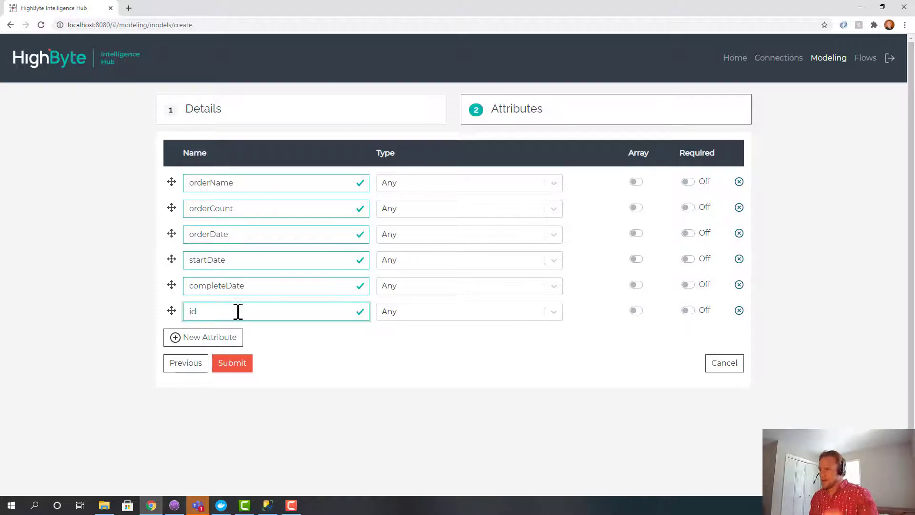
{"action": "mouse_move", "coordinate": [451, 190]}
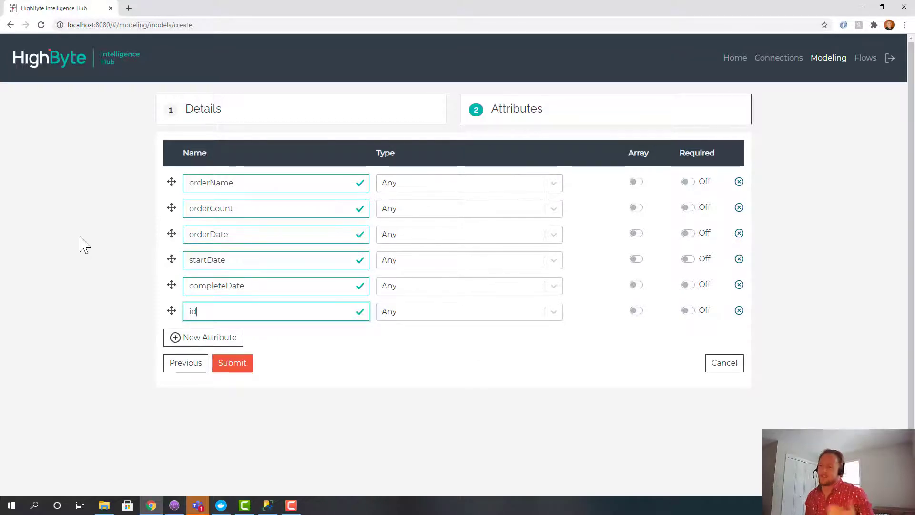
{"action": "mouse_move", "coordinate": [646, 192]}
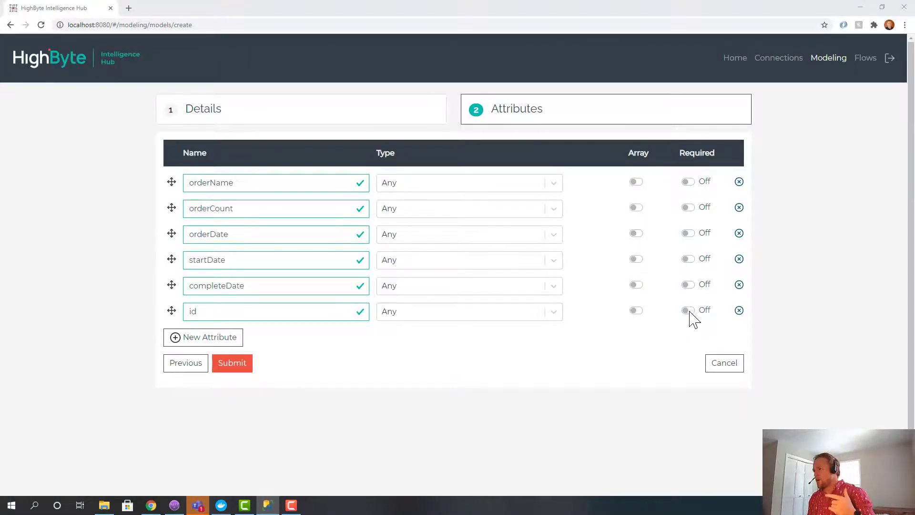
{"action": "left_click", "coordinate": [687, 310]}
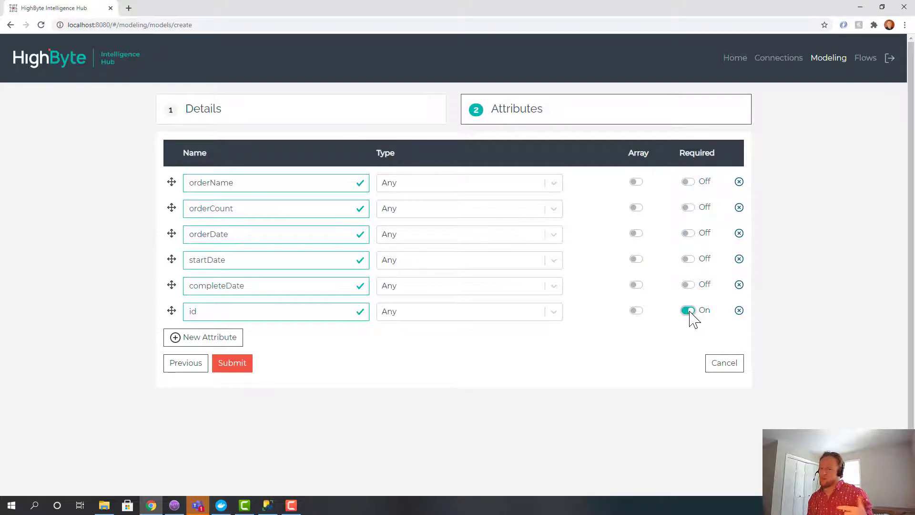
{"action": "left_click", "coordinate": [687, 310]}
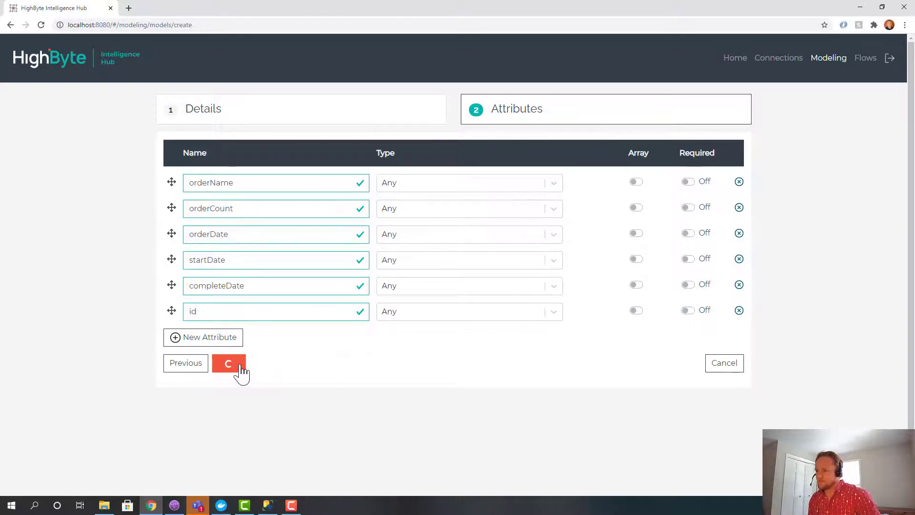
Submit the orders_row model and begin an instance named orders_row_Instance based on it
{"action": "left_click", "coordinate": [228, 362]}
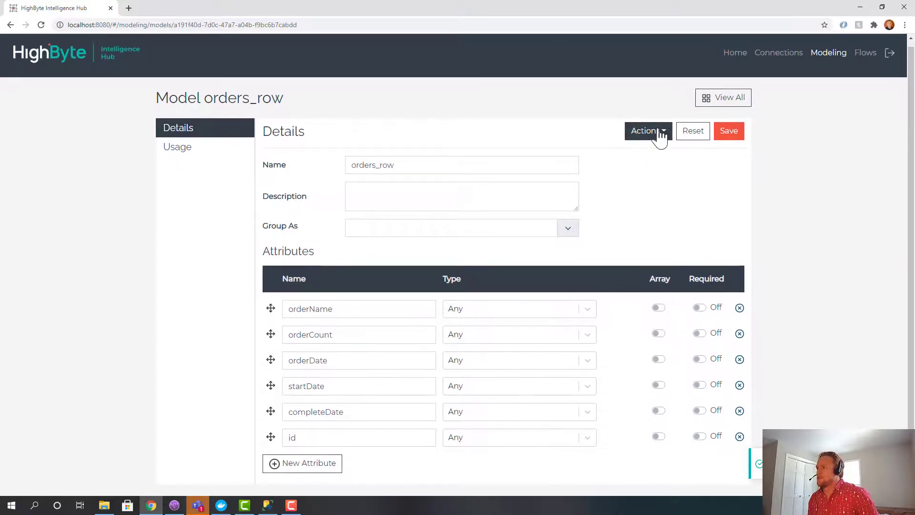
{"action": "left_click", "coordinate": [644, 130]}
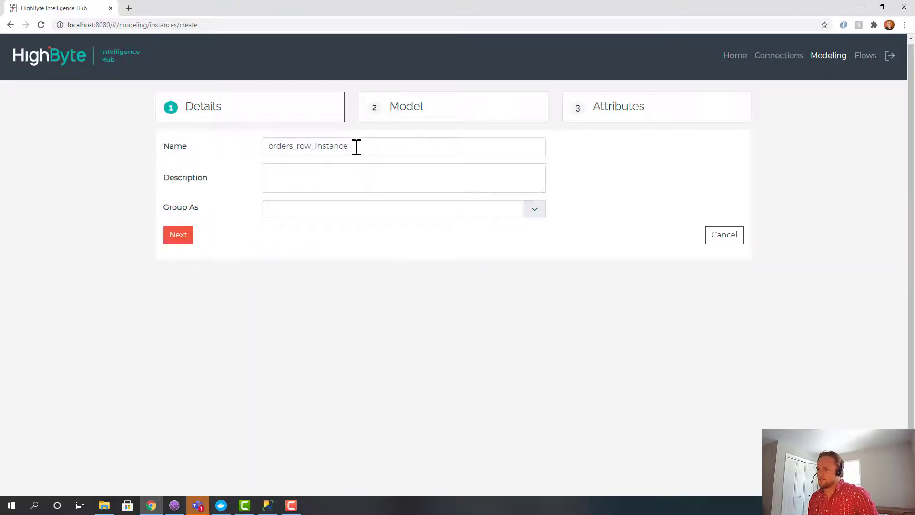
{"action": "left_click", "coordinate": [179, 234]}
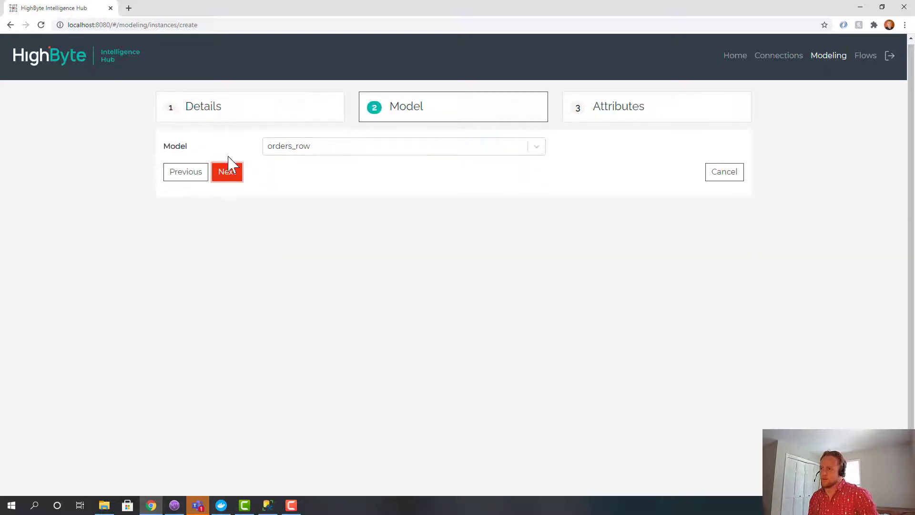
Map each attribute to the matching field of the first mssql orders row and submit the instance
{"action": "left_click", "coordinate": [227, 172]}
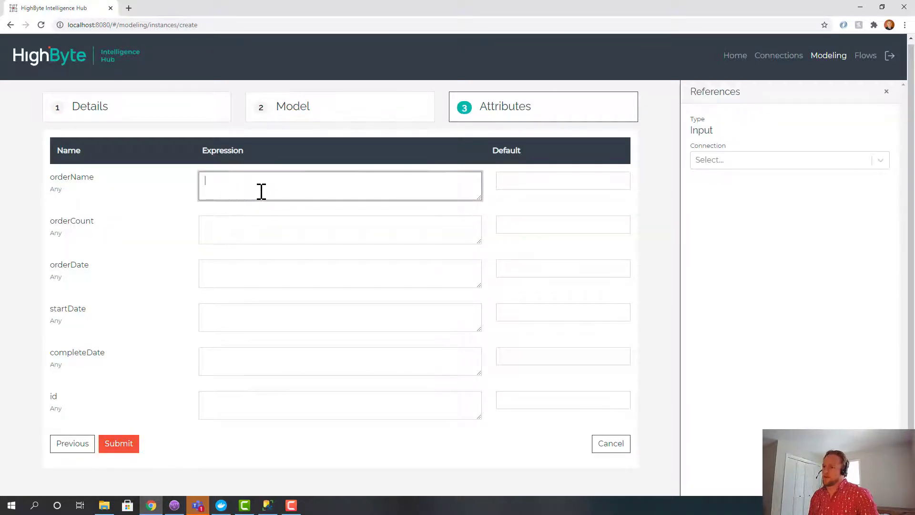
{"action": "left_click", "coordinate": [788, 160]}
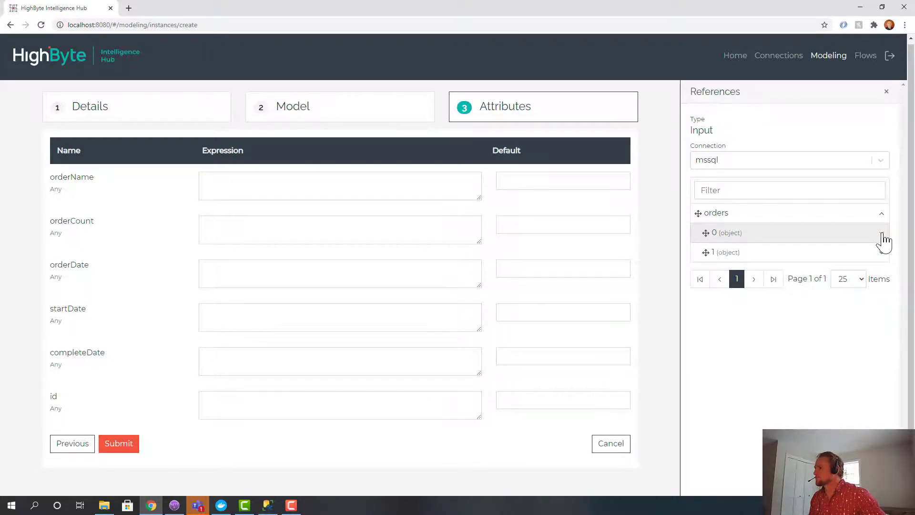
{"action": "left_click", "coordinate": [723, 233]}
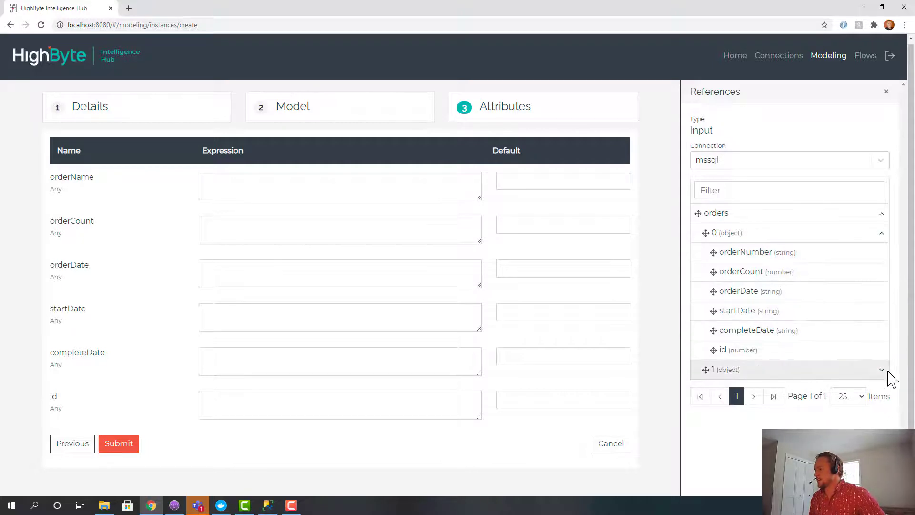
{"action": "left_click", "coordinate": [880, 369]}
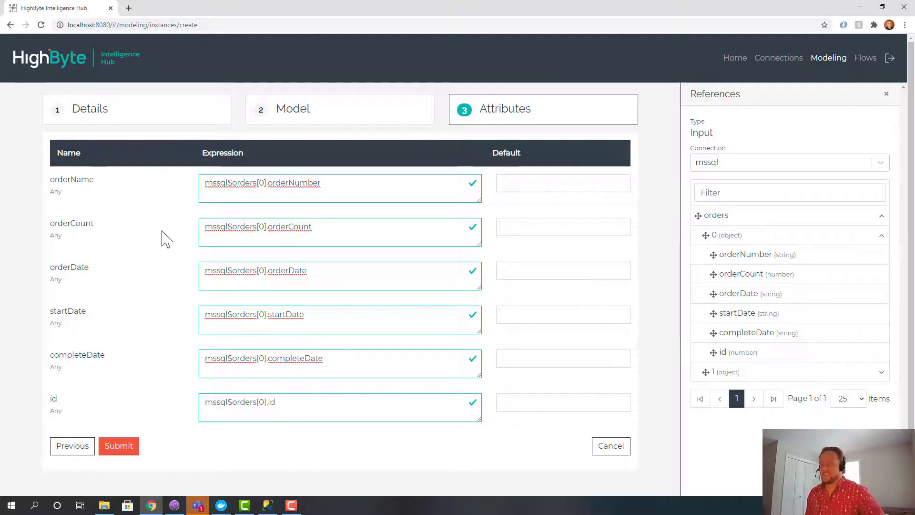
{"action": "mouse_move", "coordinate": [135, 434]}
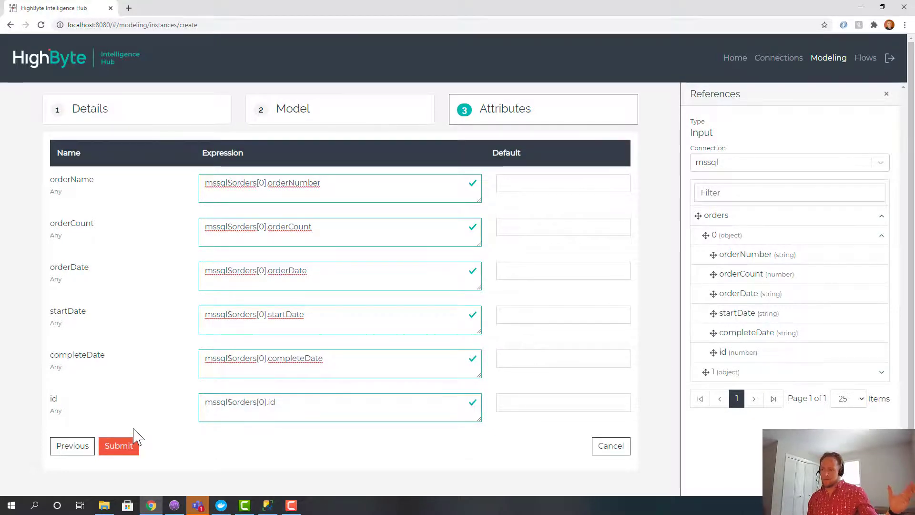
{"action": "mouse_move", "coordinate": [143, 426]}
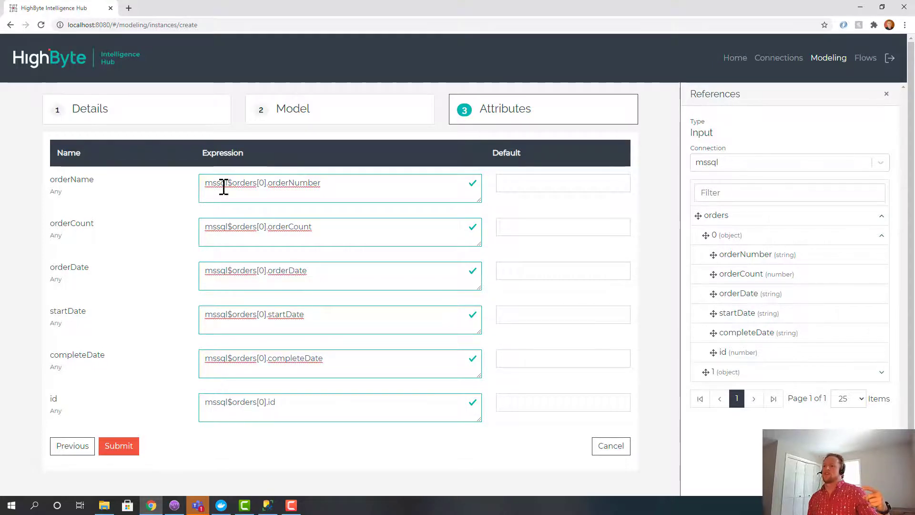
{"action": "mouse_move", "coordinate": [300, 197]}
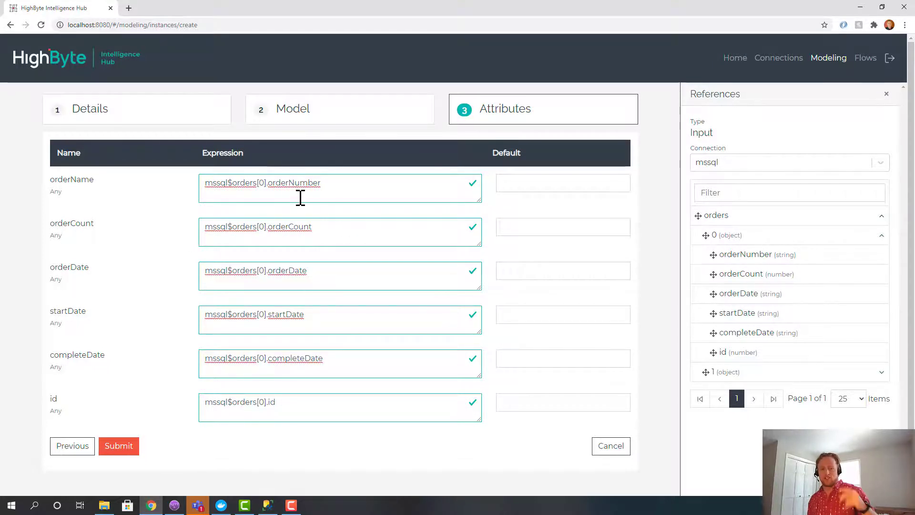
{"action": "left_click", "coordinate": [119, 445]}
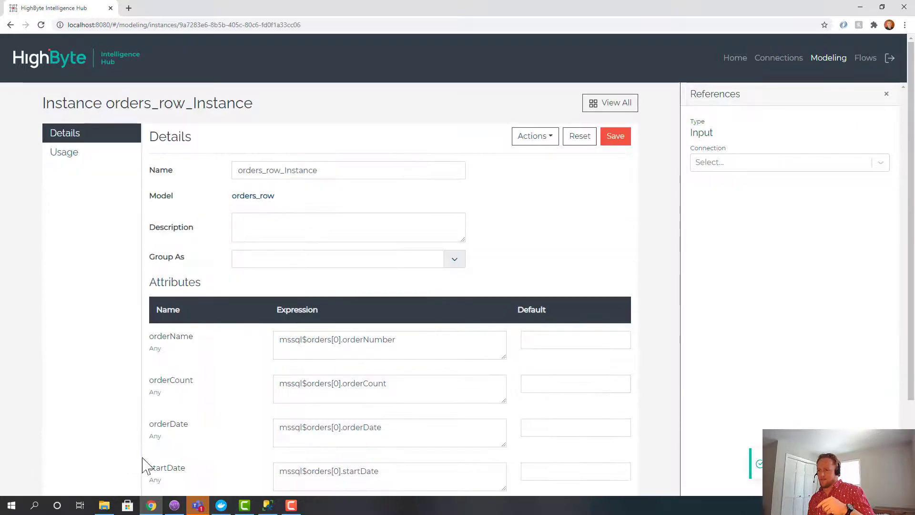
Replace mssql$orders with orders_row_Instance as the orders_to_uns flow source, then bring up MQTT.fx
{"action": "left_click", "coordinate": [866, 58]}
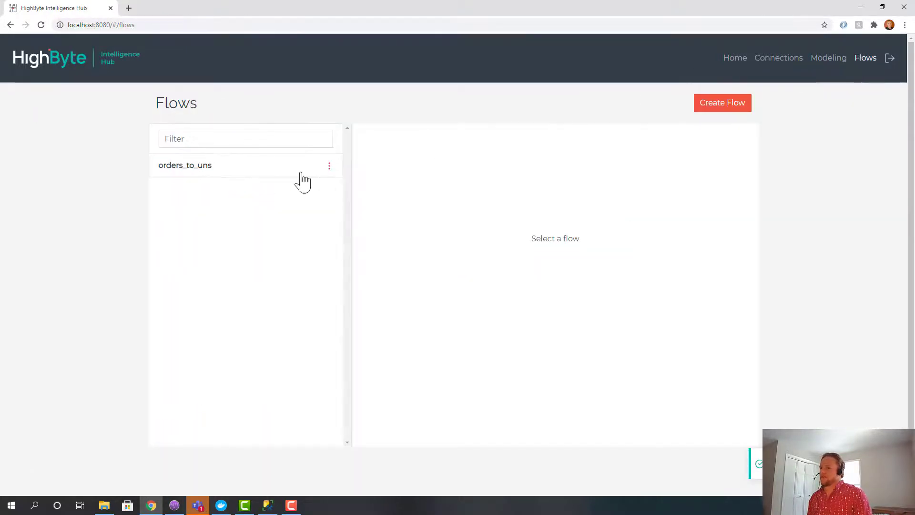
{"action": "left_click", "coordinate": [185, 165]}
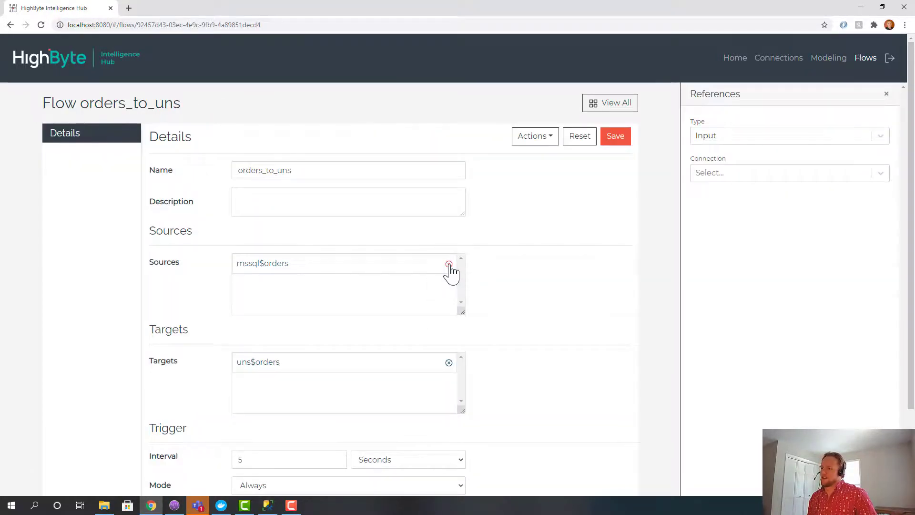
{"action": "left_click", "coordinate": [786, 135]}
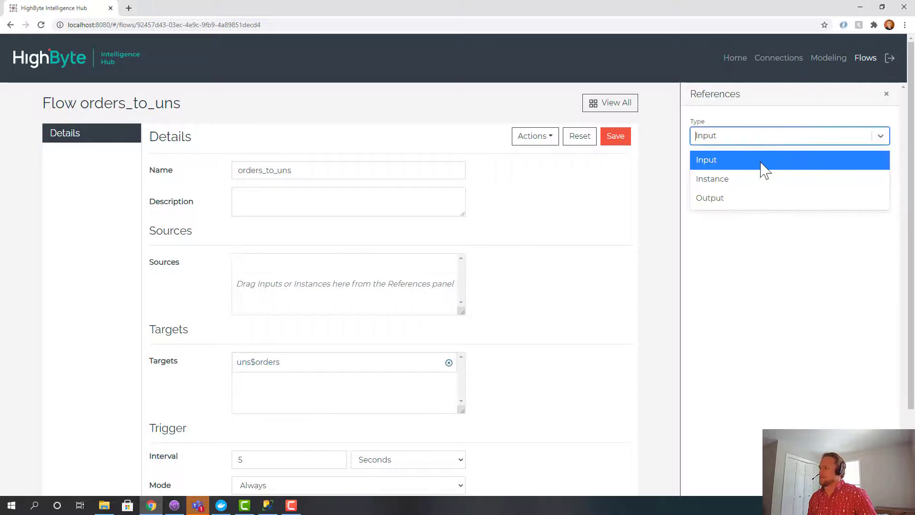
{"action": "left_click", "coordinate": [712, 178]}
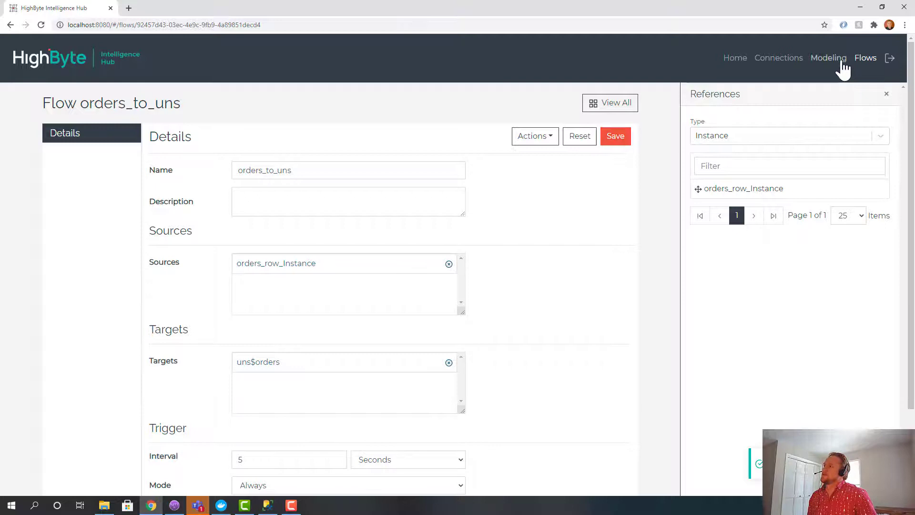
{"action": "mouse_move", "coordinate": [865, 58]}
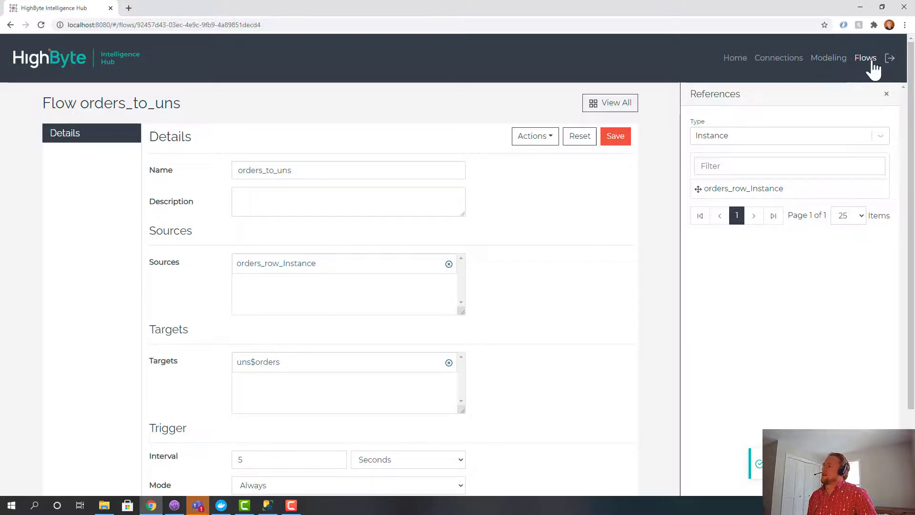
{"action": "left_click", "coordinate": [865, 58]}
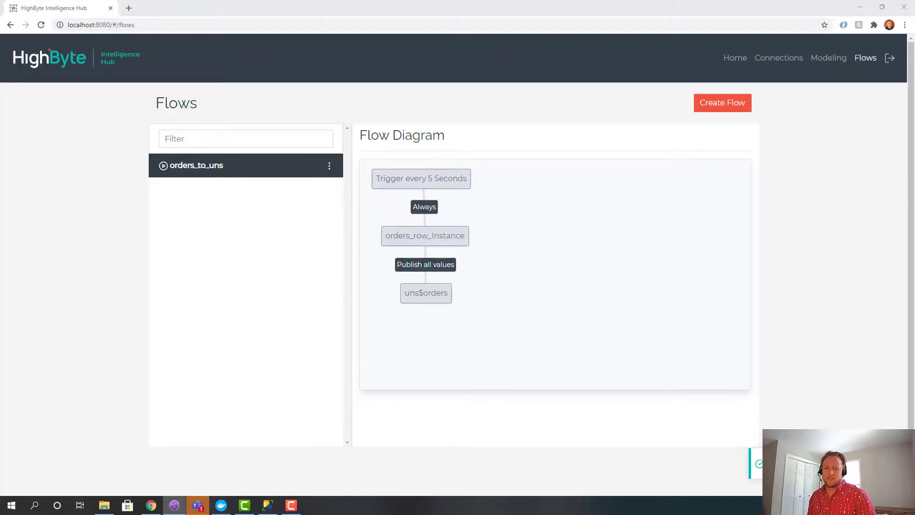
{"action": "left_click", "coordinate": [197, 505]}
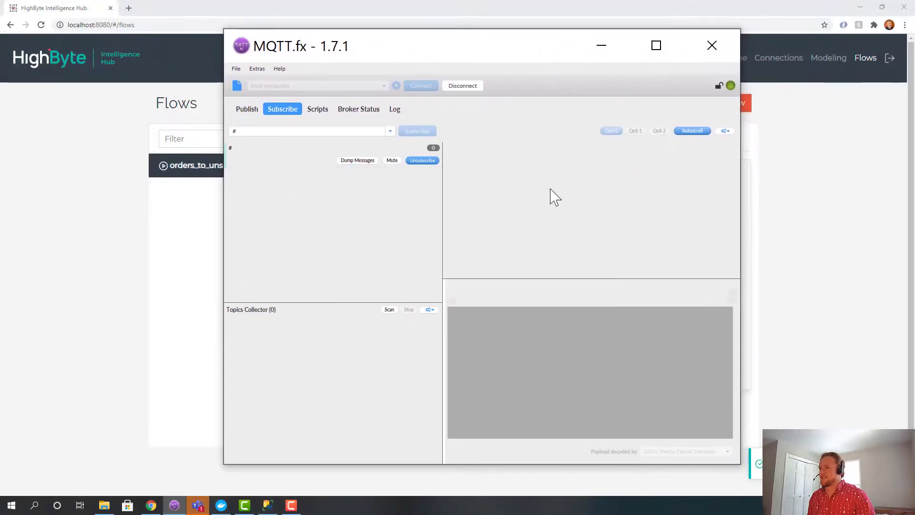
{"action": "mouse_move", "coordinate": [601, 165]}
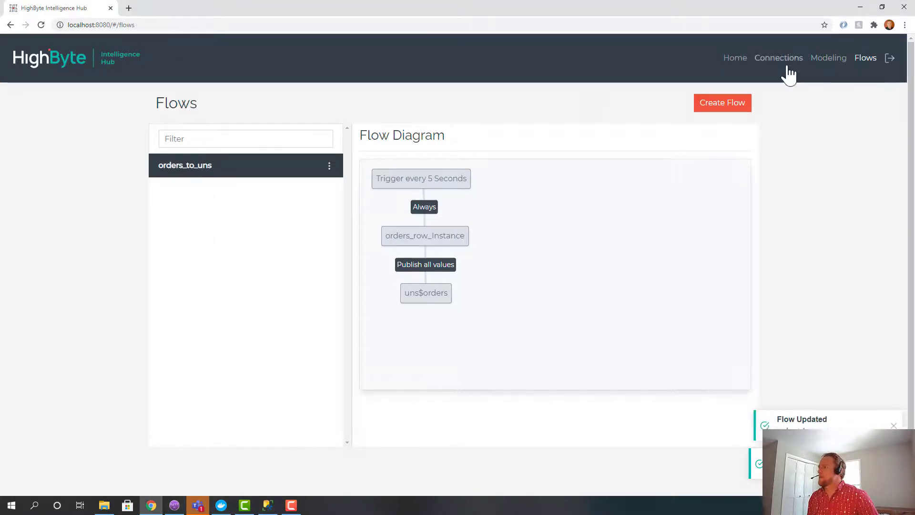
Append * 100 to the orderCount expression in orders_row_Instance and return to the flows list
{"action": "left_click", "coordinate": [828, 58]}
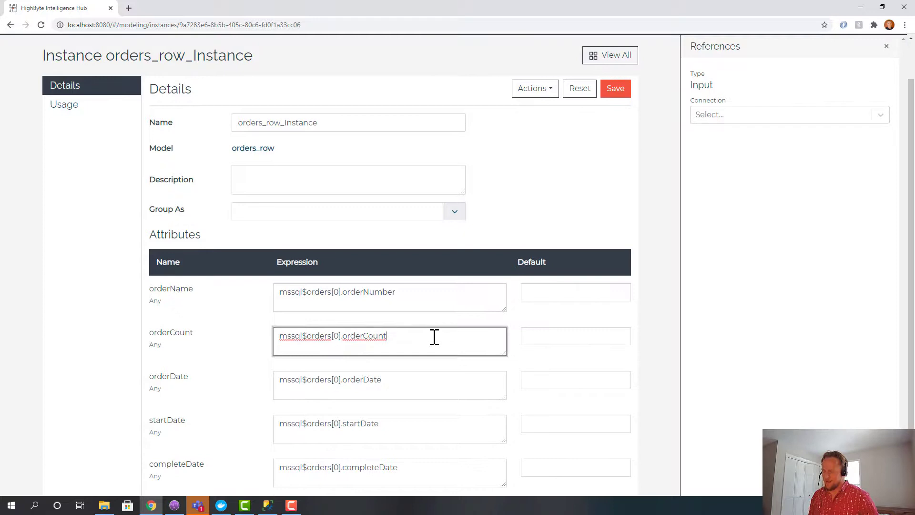
{"action": "type", "text": "* 100"}
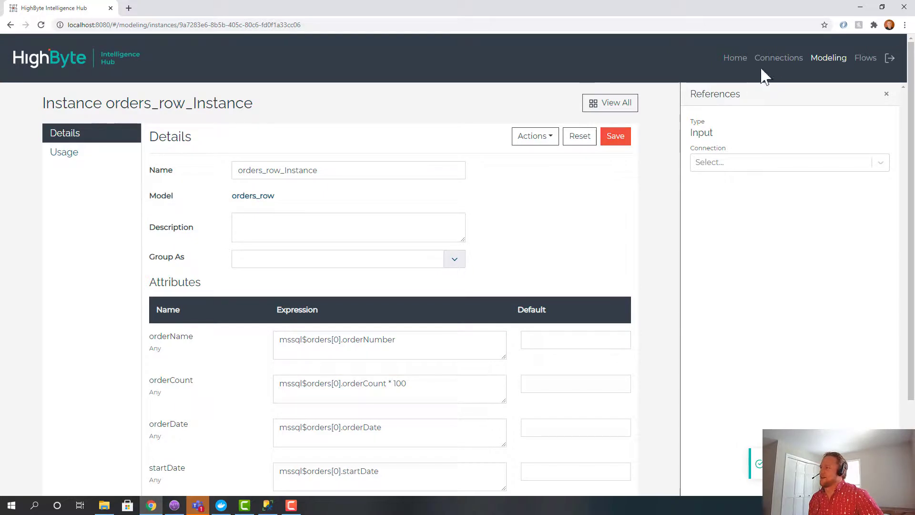
{"action": "scroll", "scroll_direction": "down", "scroll_amount": 3}
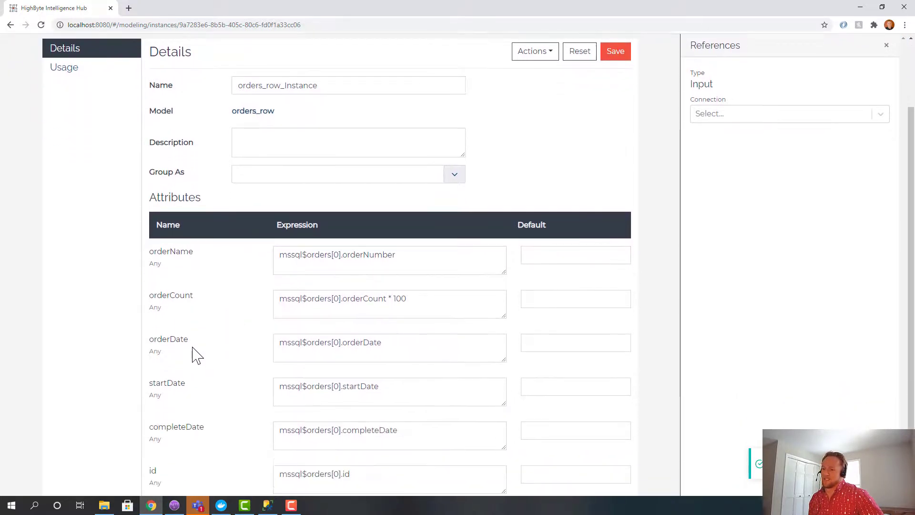
{"action": "scroll", "scroll_direction": "down", "scroll_amount": 3}
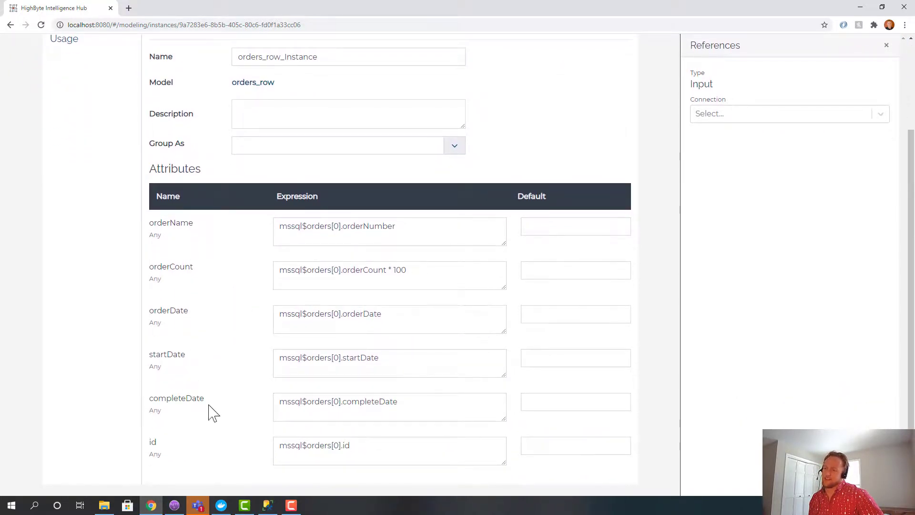
{"action": "mouse_move", "coordinate": [191, 426]}
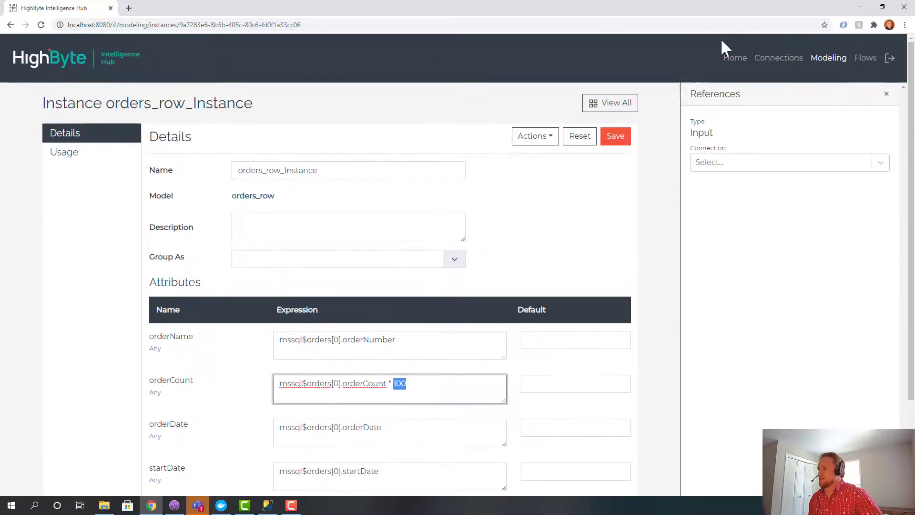
{"action": "left_click", "coordinate": [865, 58]}
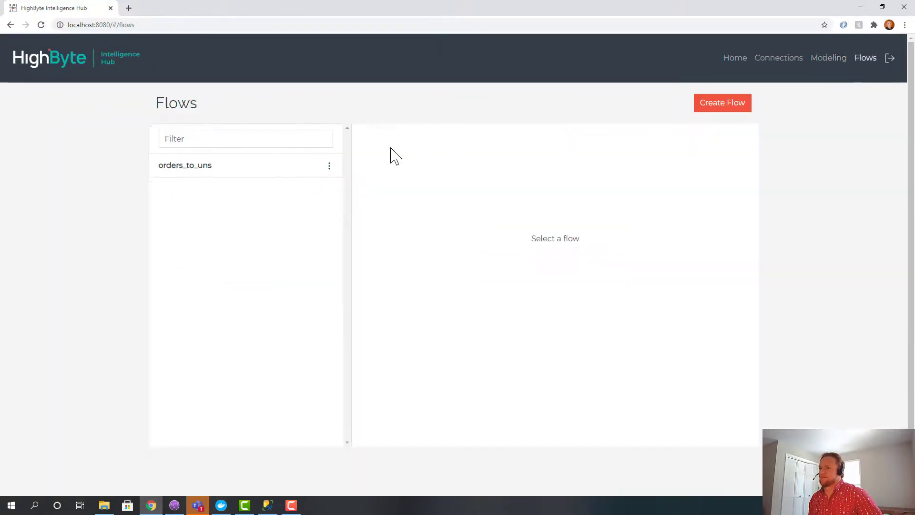
Inspect orders message payloads in MQTT.fx showing multiplied orderCount values like 45000 and 50000
{"action": "left_click", "coordinate": [185, 165]}
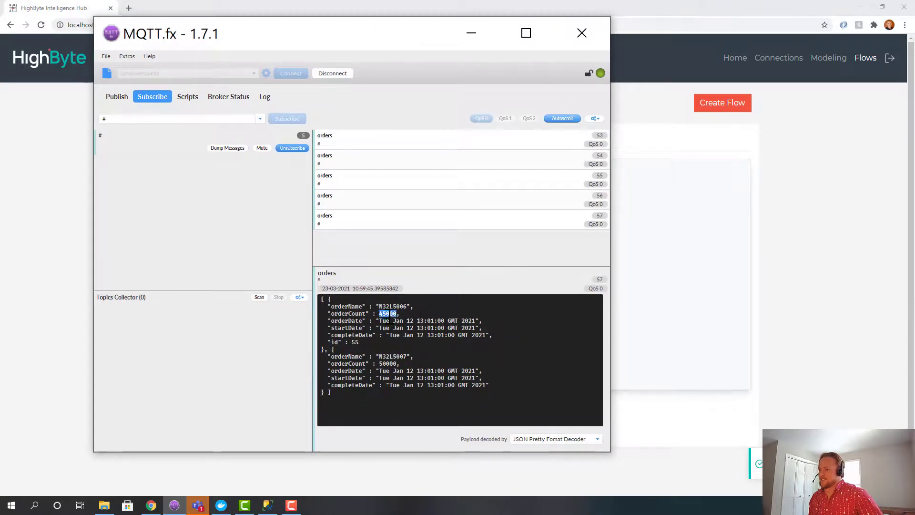
{"action": "mouse_move", "coordinate": [398, 150]}
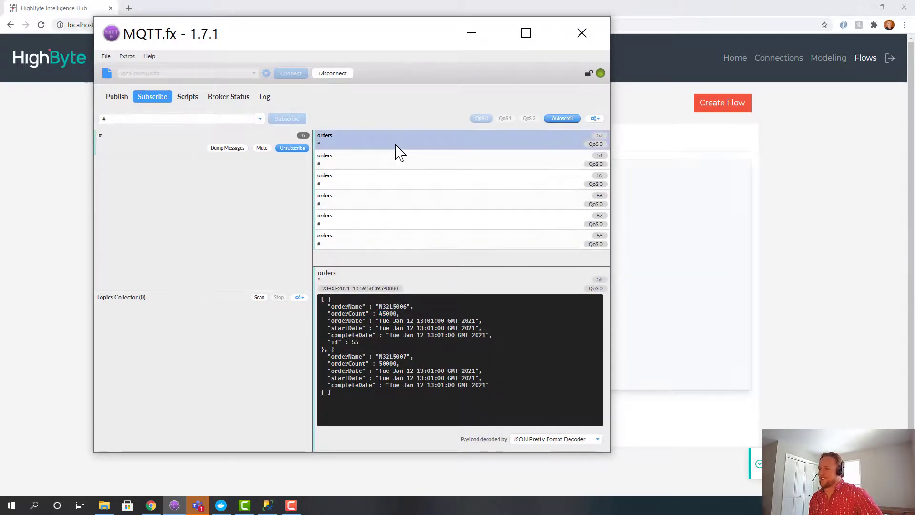
{"action": "left_click", "coordinate": [397, 220]}
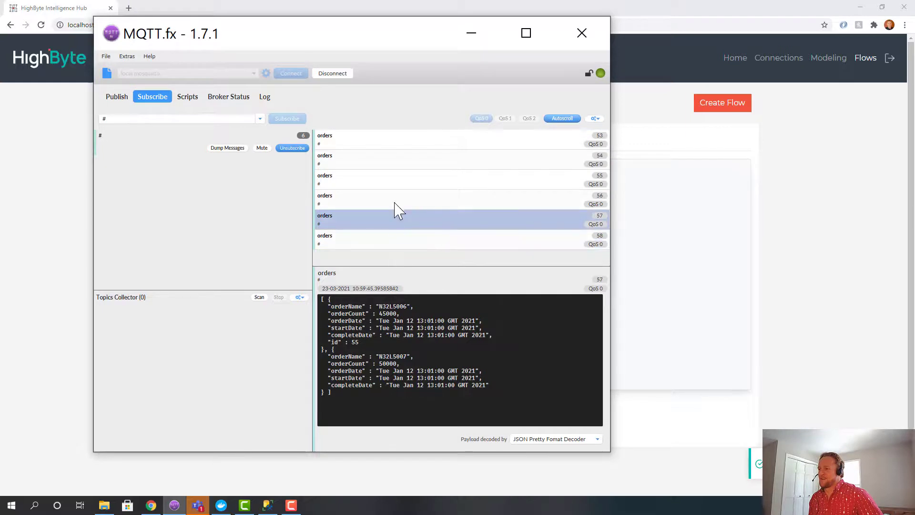
{"action": "left_click", "coordinate": [461, 159]}
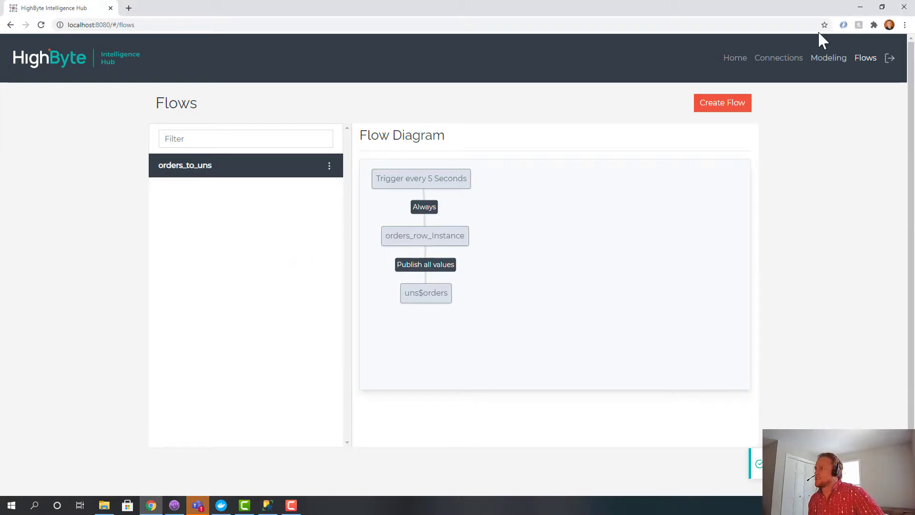
View the mssql and uns connection cards, then return to the orders_row_Instance settings
{"action": "left_click", "coordinate": [779, 58]}
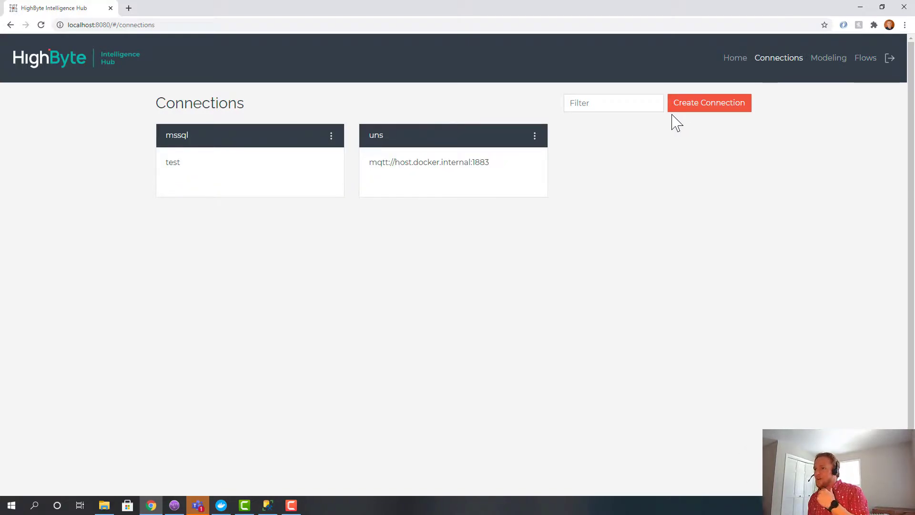
{"action": "mouse_move", "coordinate": [584, 217]}
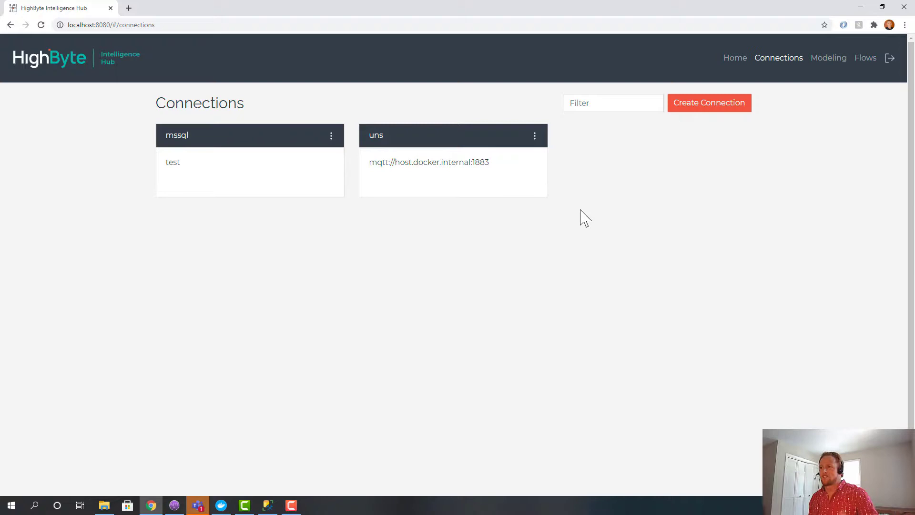
{"action": "mouse_move", "coordinate": [587, 187]}
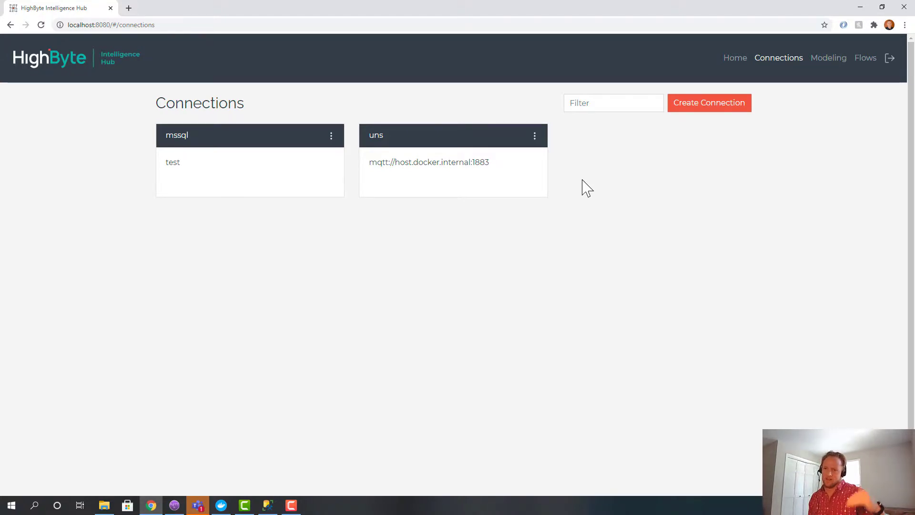
{"action": "mouse_move", "coordinate": [440, 286]}
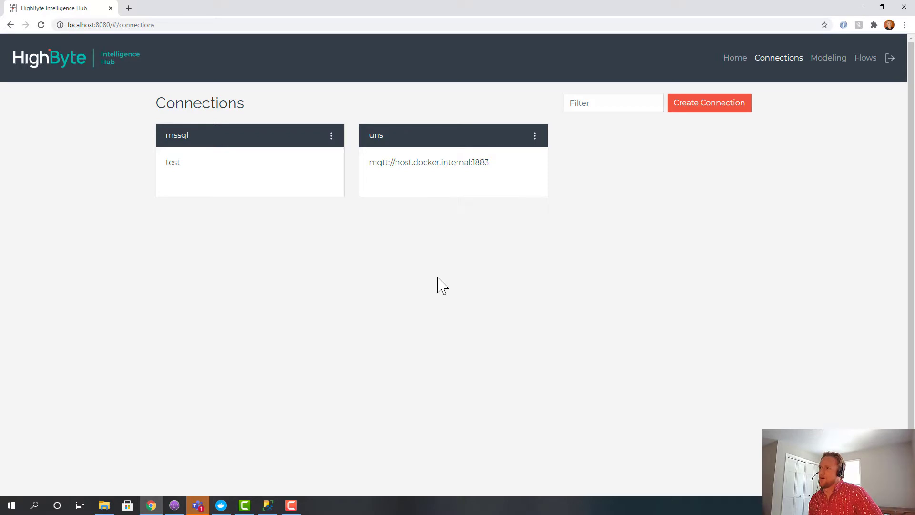
{"action": "mouse_move", "coordinate": [445, 282]}
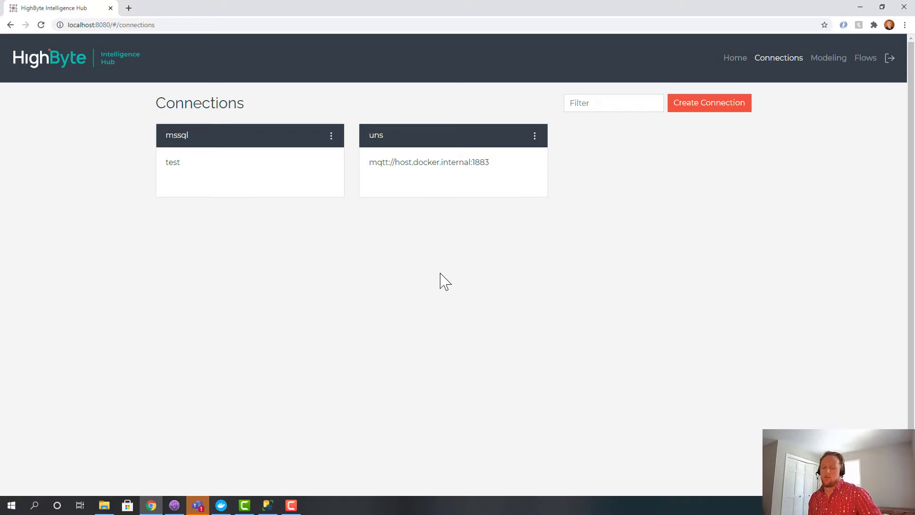
{"action": "left_click", "coordinate": [828, 57]}
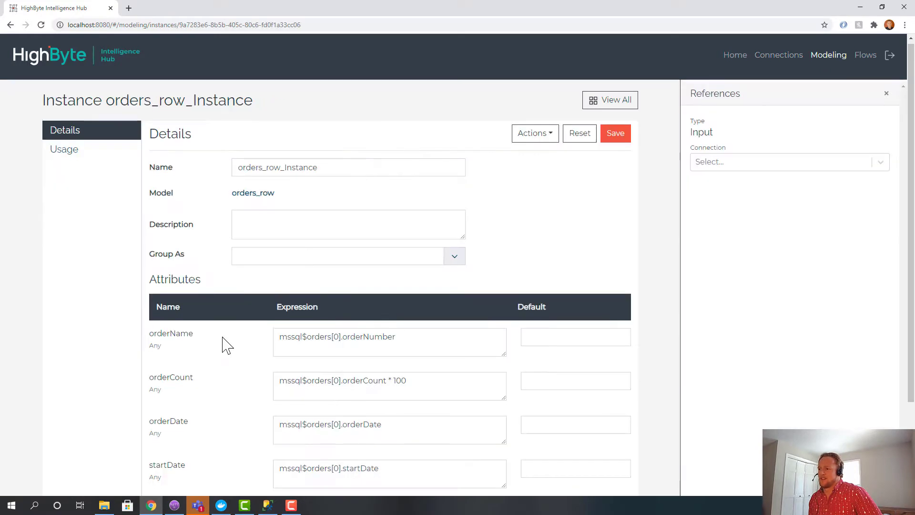
{"action": "scroll", "scroll_direction": "down", "scroll_amount": 3}
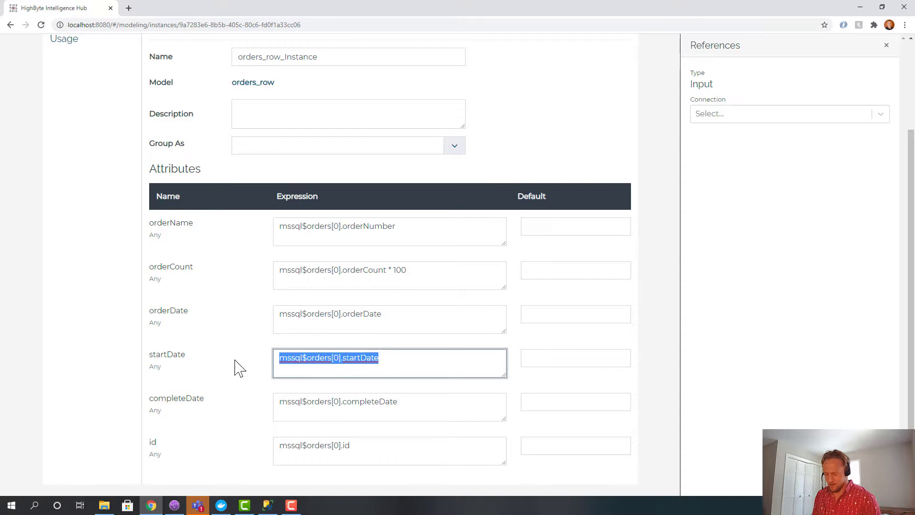
{"action": "type", "text": "foreach(ro"}
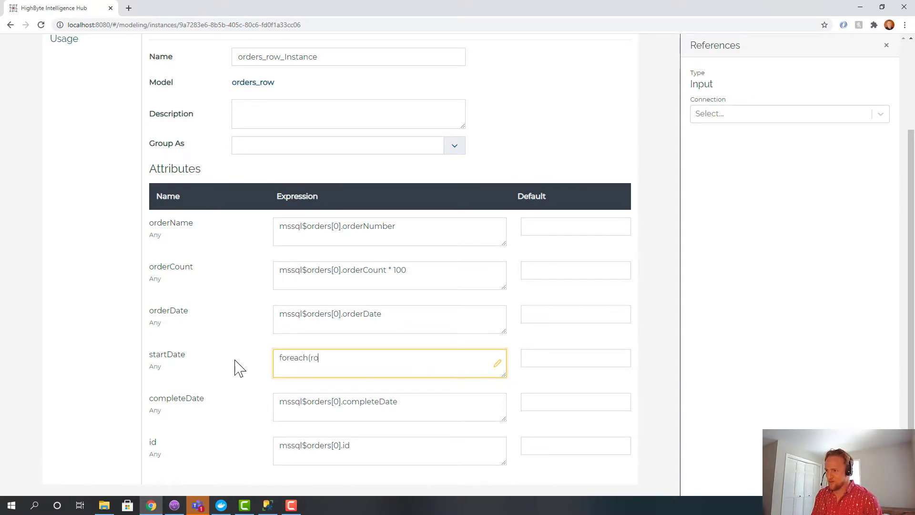
{"action": "type", "text": "w)"}
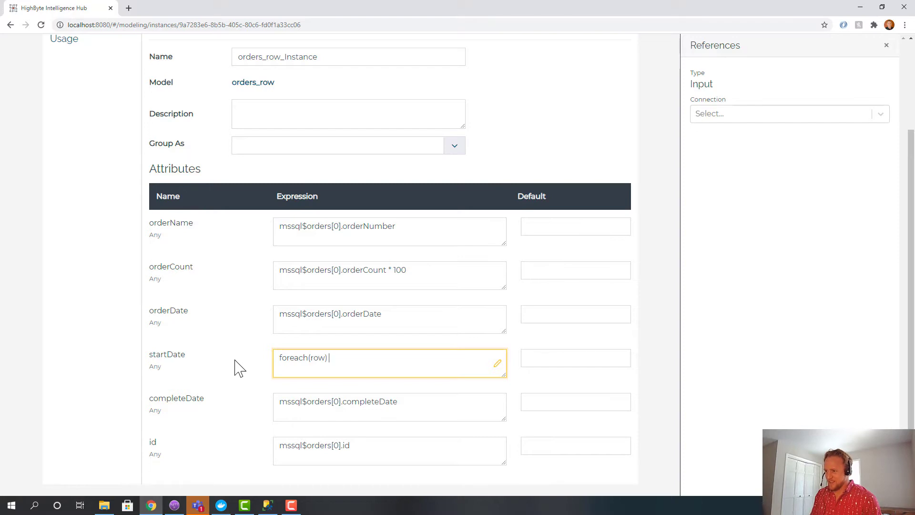
{"action": "type", "text": "{"}
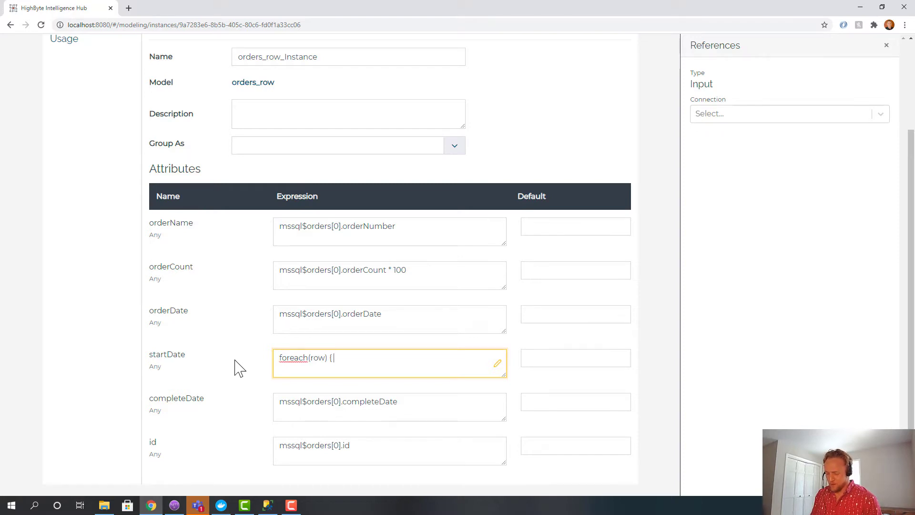
{"action": "type", "text": "if assetID == 123"}
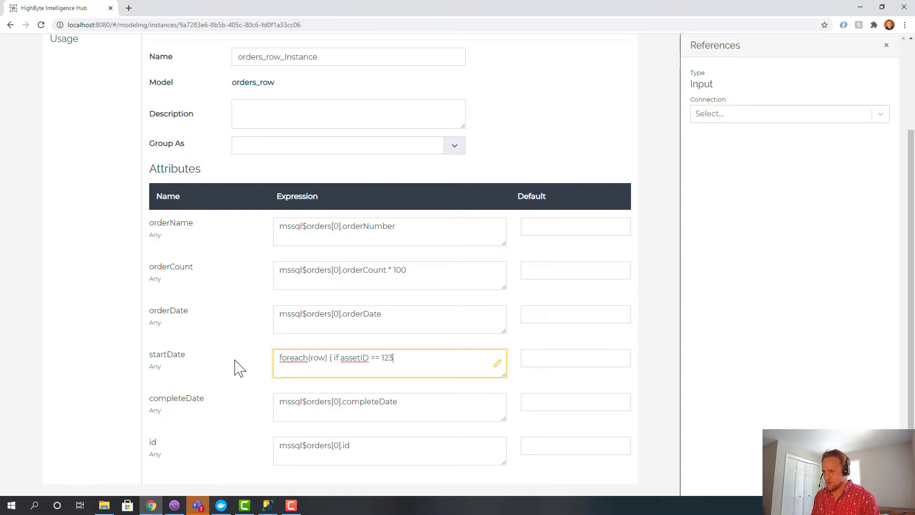
{"action": "type", "text": "}"}
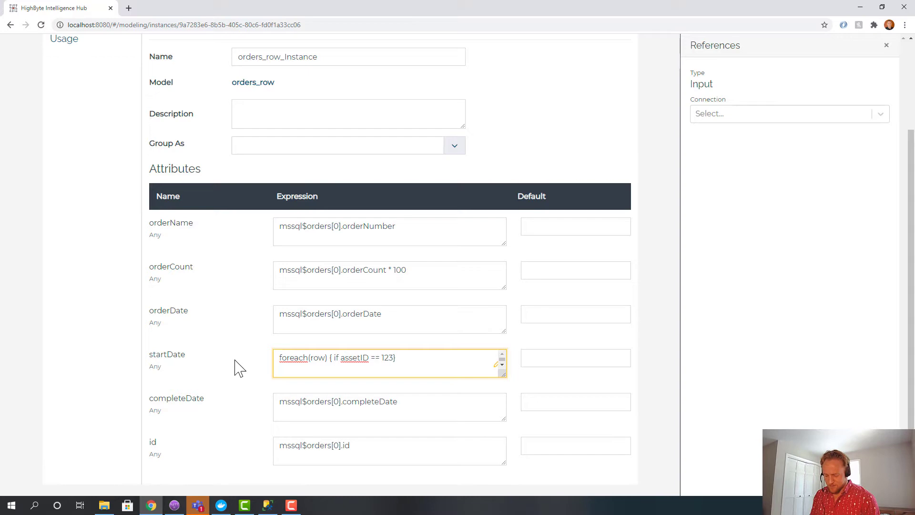
{"action": "type", "text": "runningHour"}
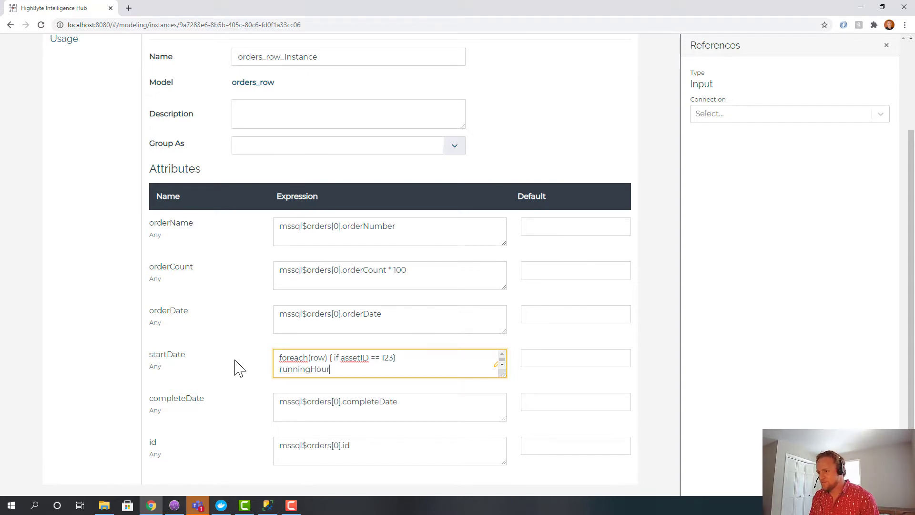
{"action": "type", "text": "s"}
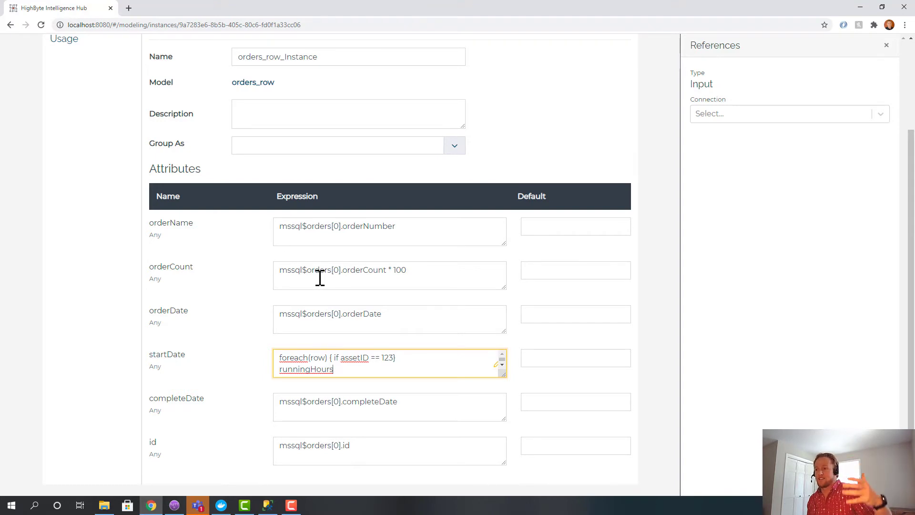
{"action": "mouse_move", "coordinate": [373, 388]}
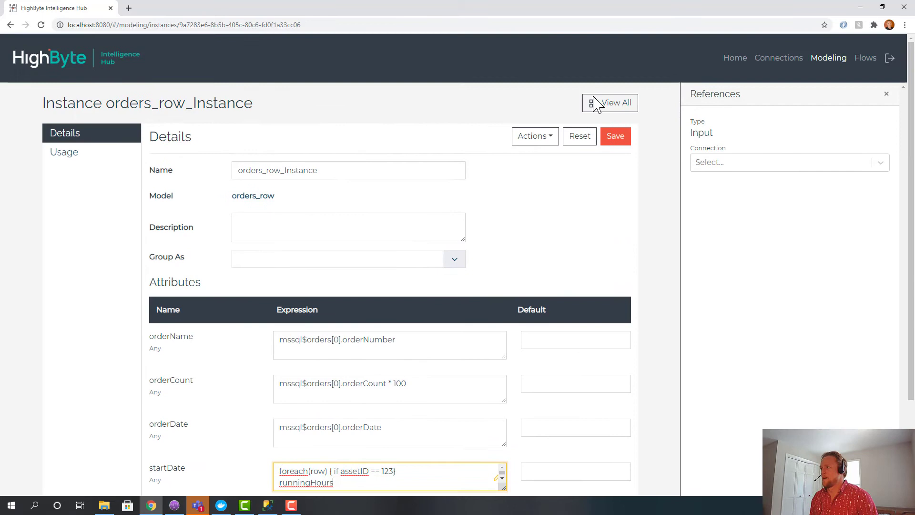
{"action": "scroll", "scroll_direction": "down", "scroll_amount": 3}
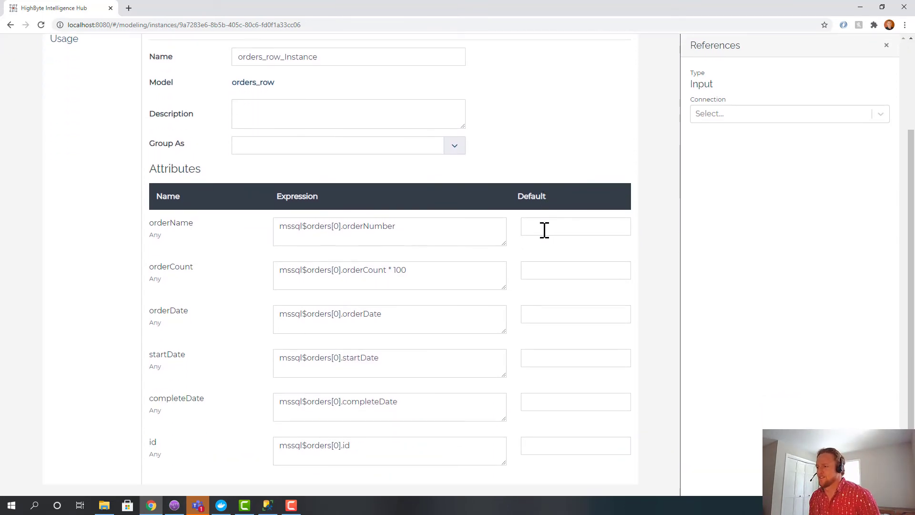